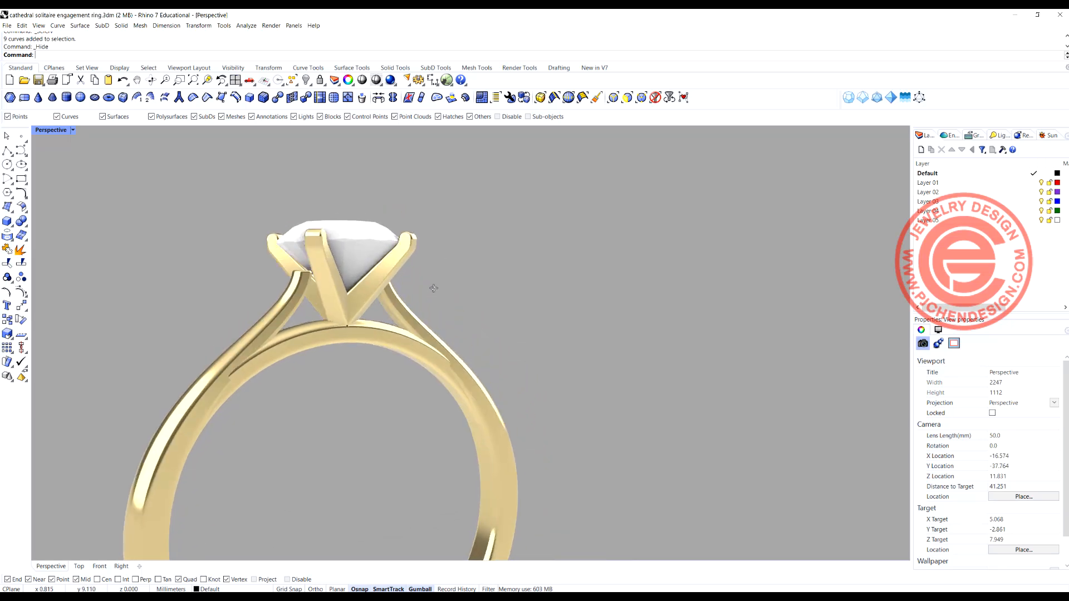
- Hide the ring and view the diamond in Front with the finger-size circle below
drag(433, 286, 522, 282)
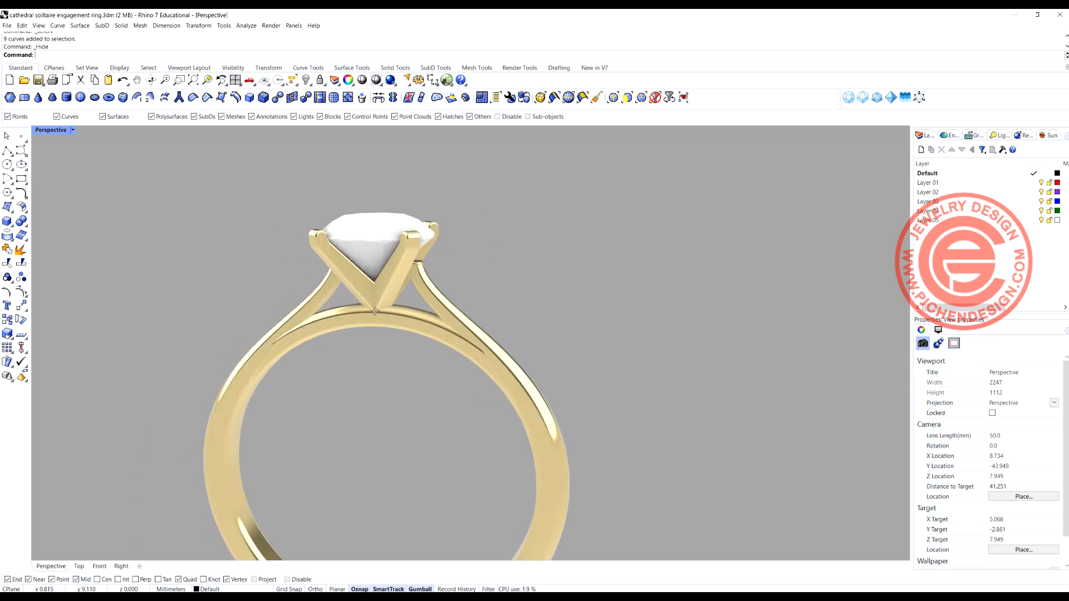
drag(375, 310, 343, 328)
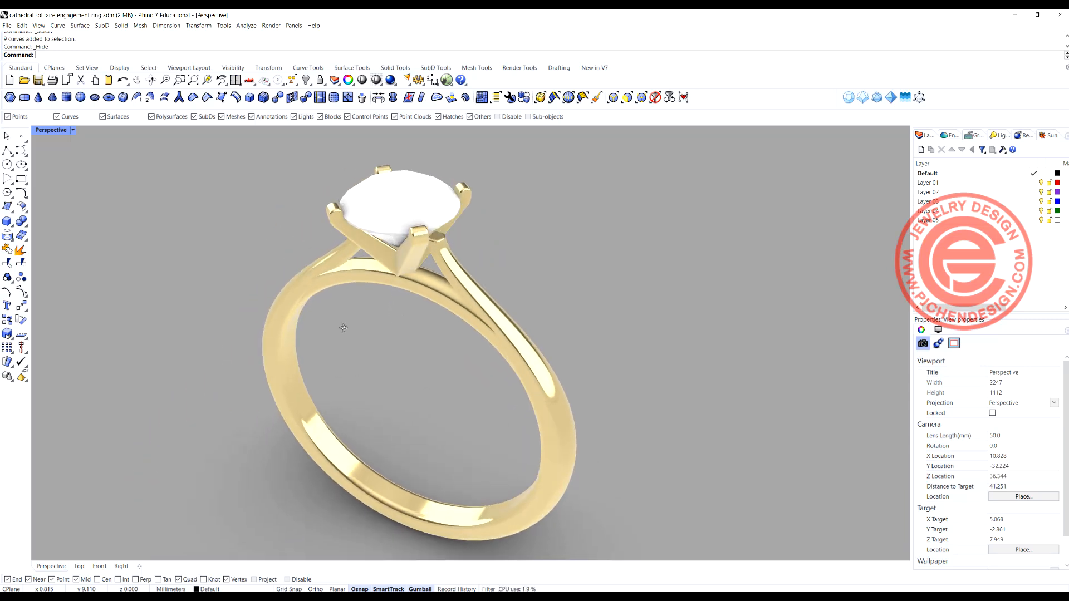
drag(343, 327, 385, 321)
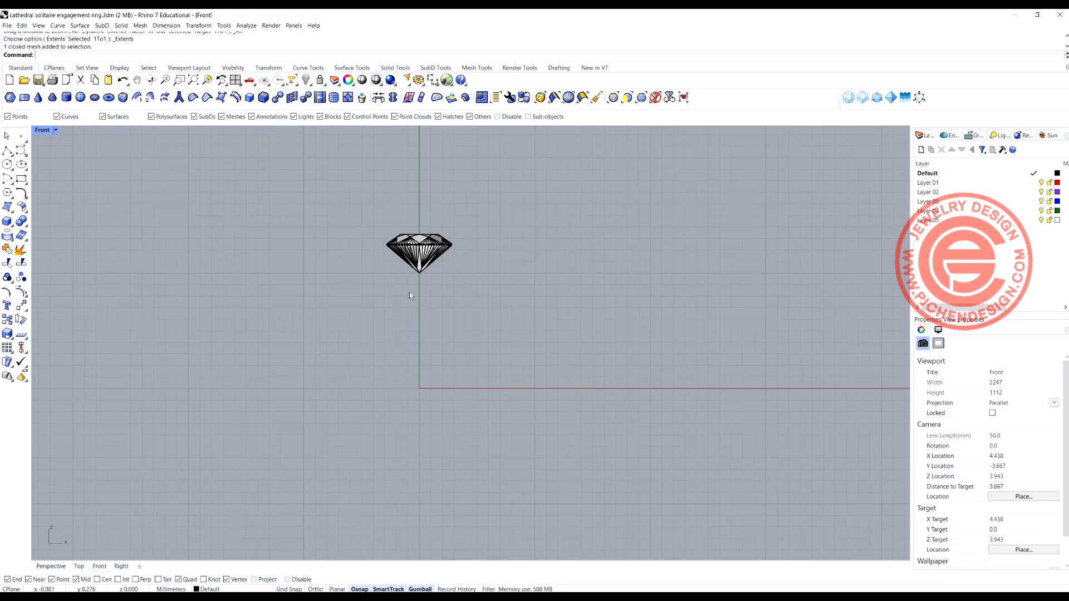
click(7, 164)
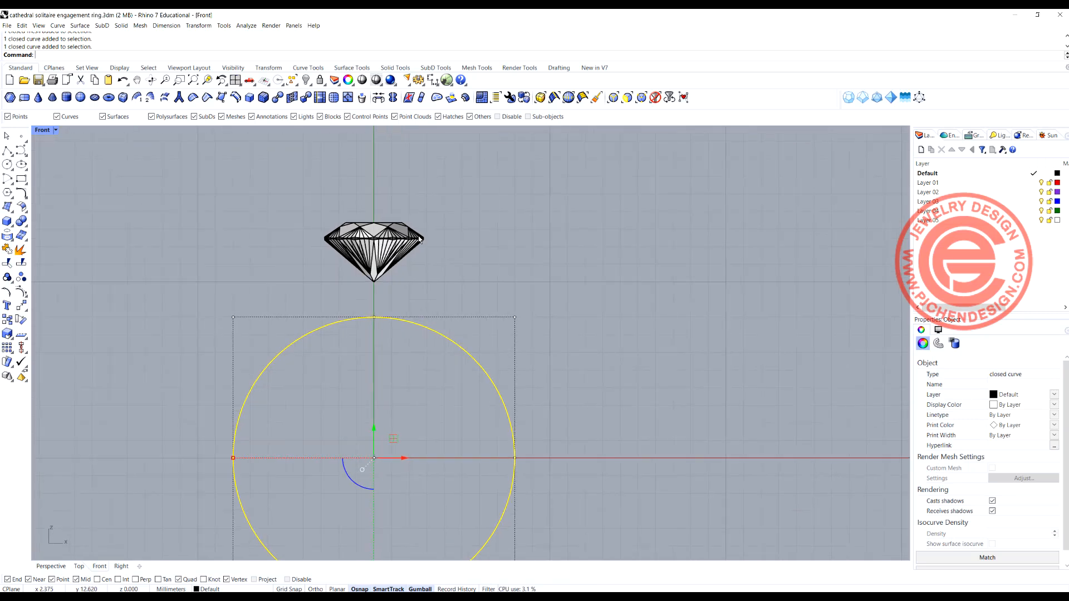
mouse_move(7, 149)
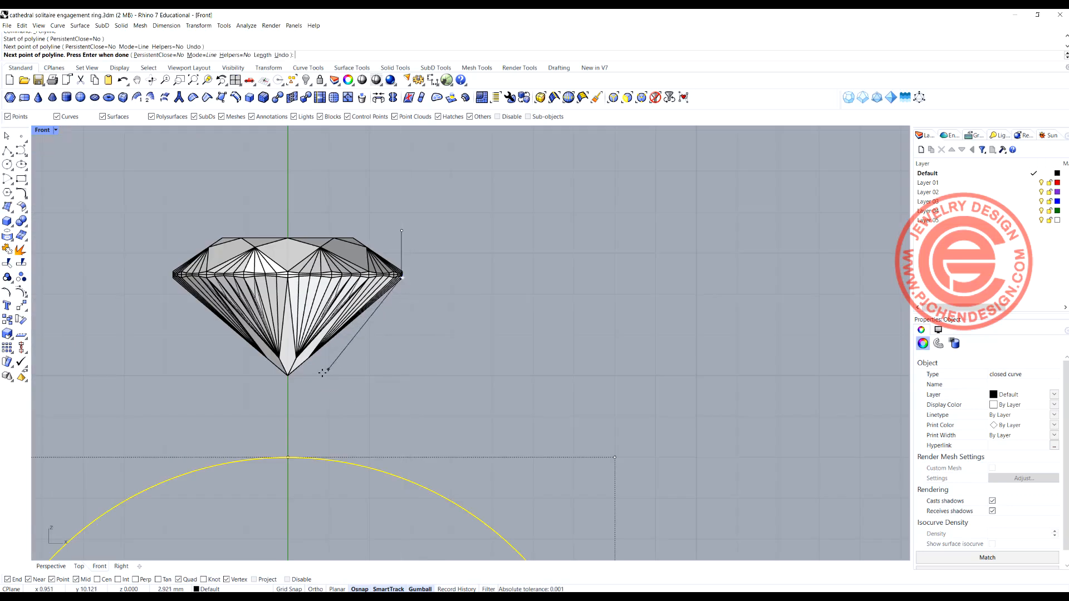
- Trace a closed angled prong polyline from above the girdle down to the ring circle
click(280, 467)
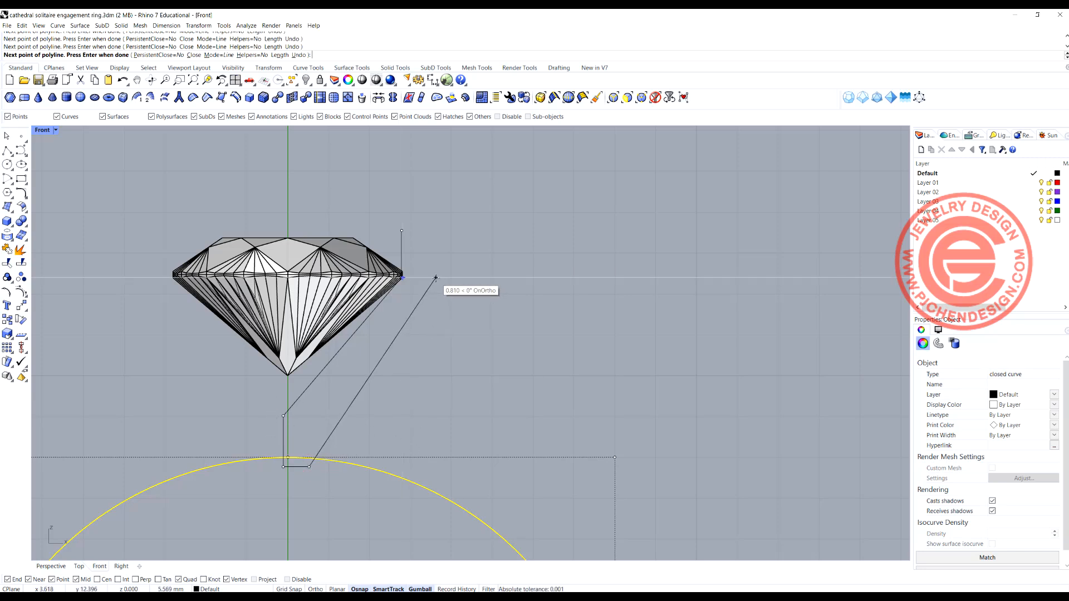
click(436, 278)
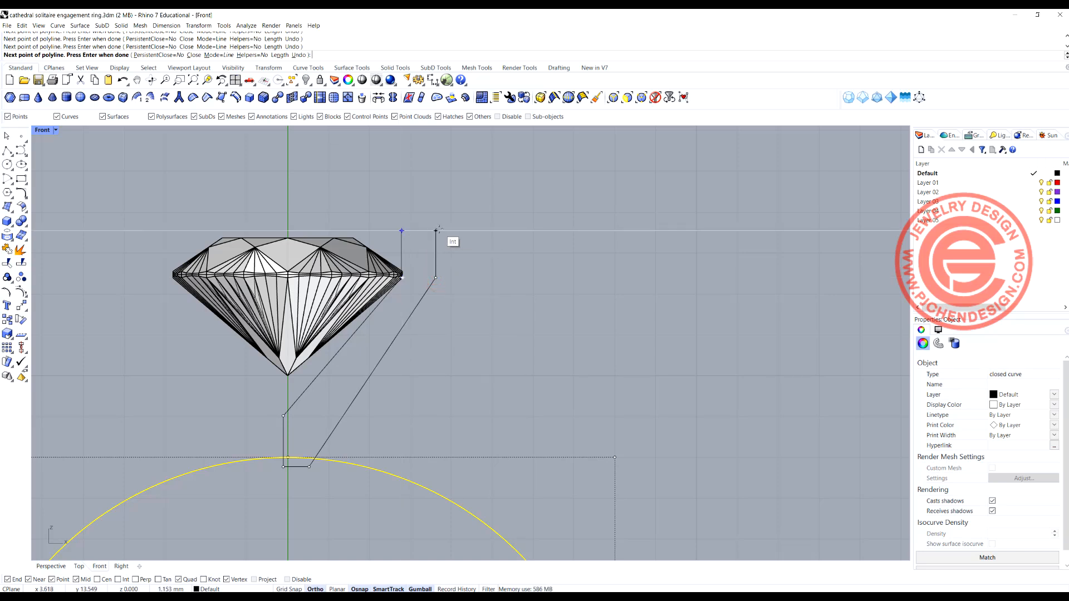
click(401, 230)
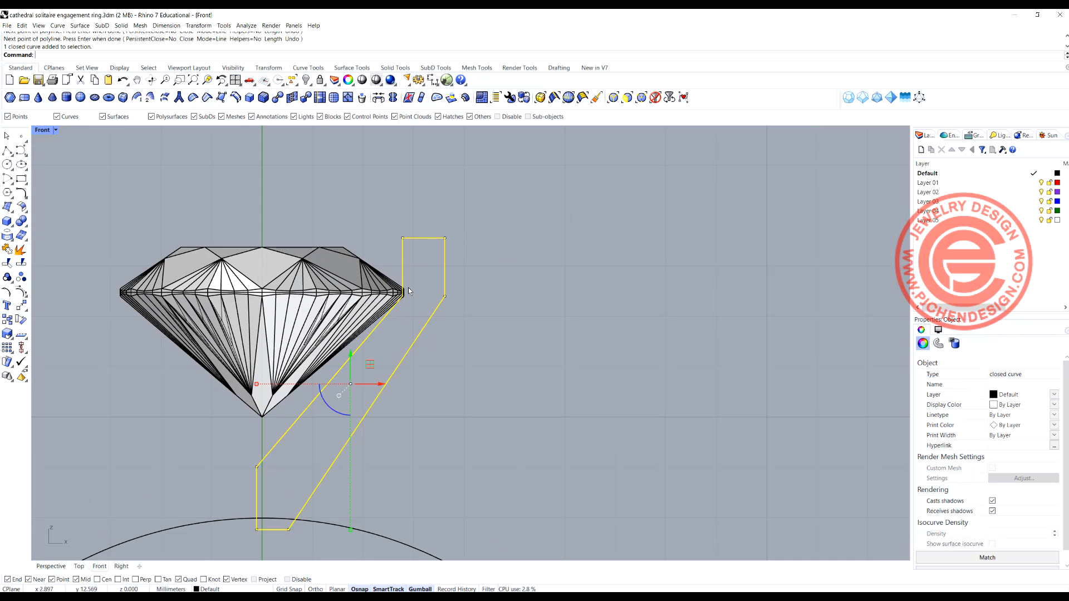
mouse_move(278, 316)
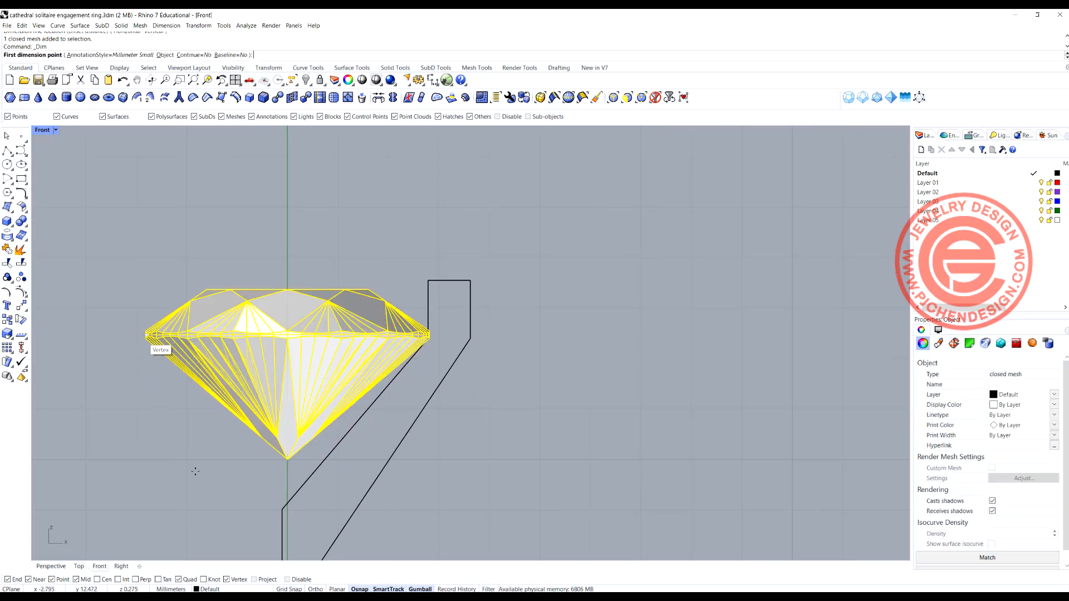
mouse_move(141, 340)
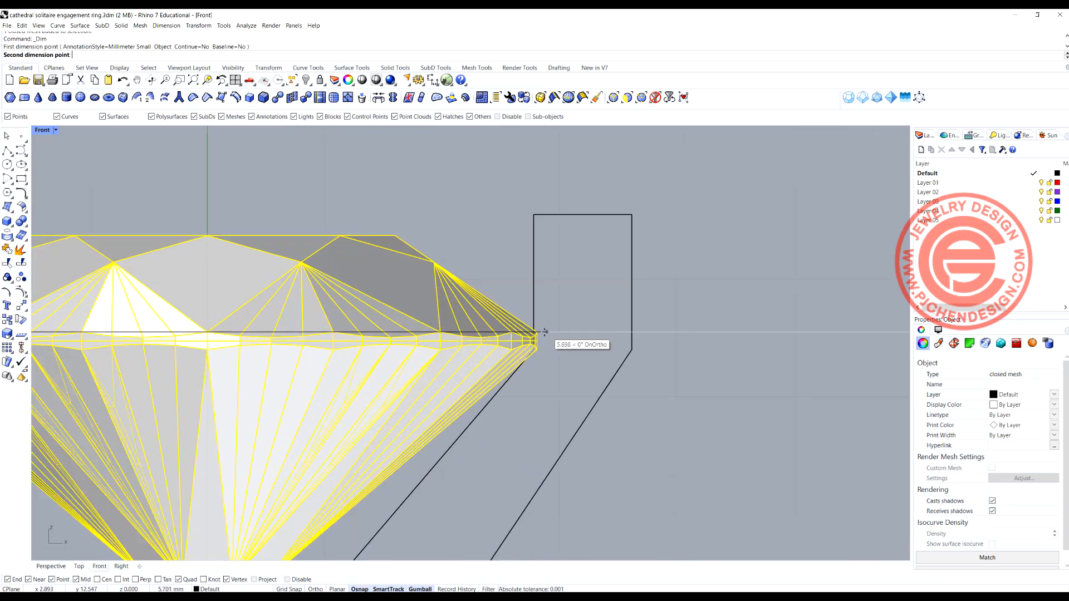
- Measure the girdle-to-outline gap and shift the outline's inner edge to touch the girdle
click(538, 331)
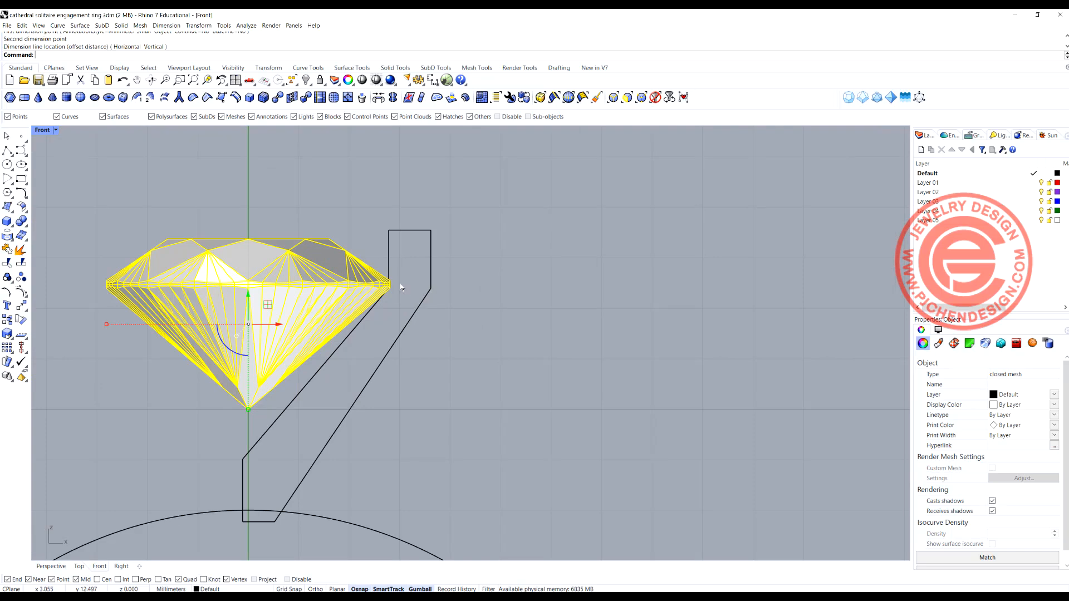
click(409, 273)
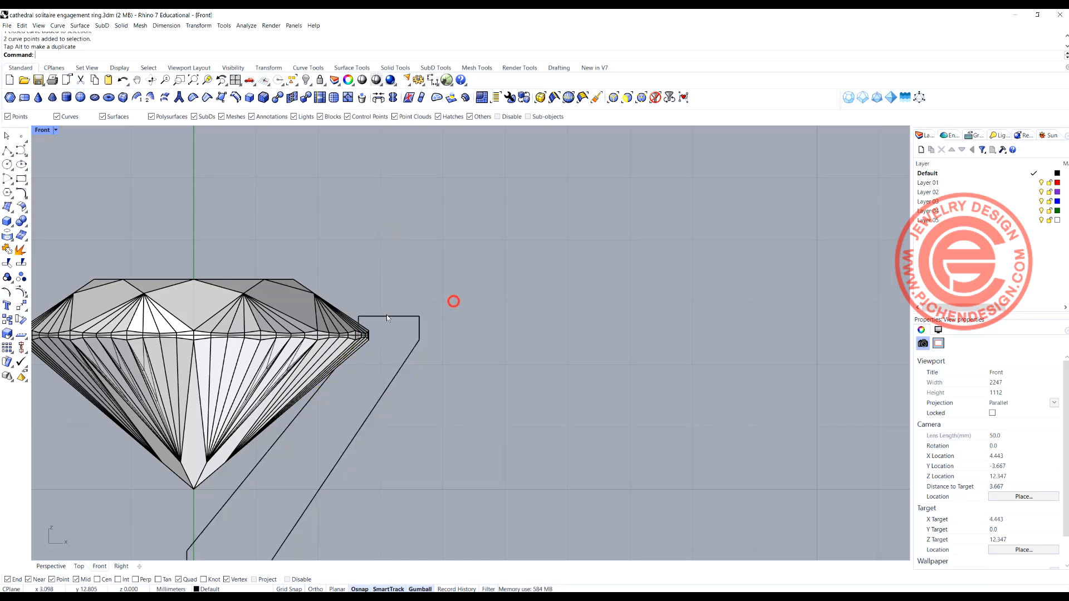
- Replace the outline's flat top segment with a tangent blend-curve arch
click(386, 318)
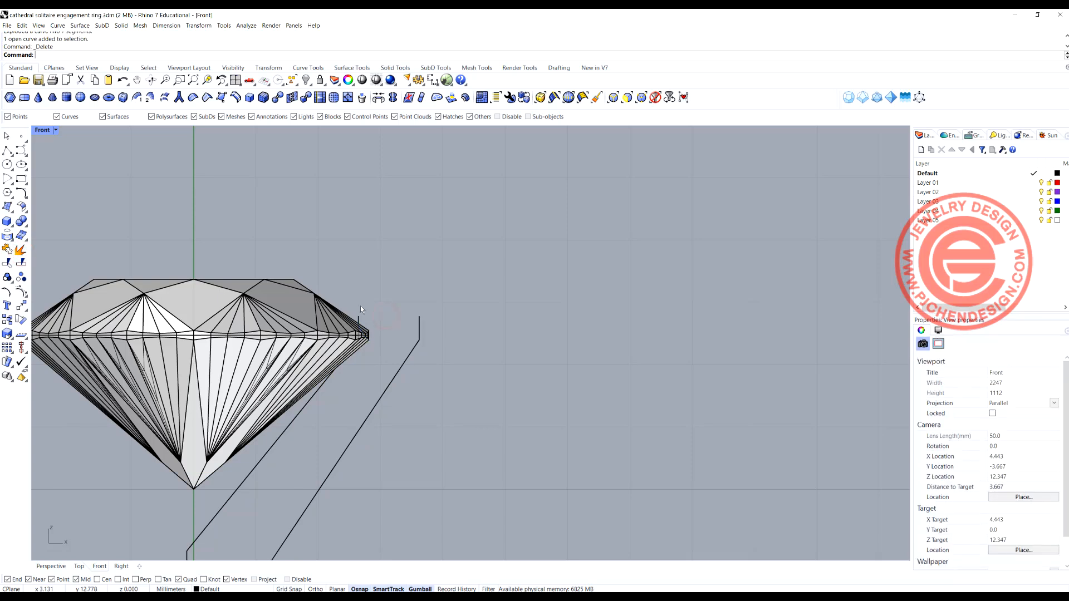
mouse_move(21, 193)
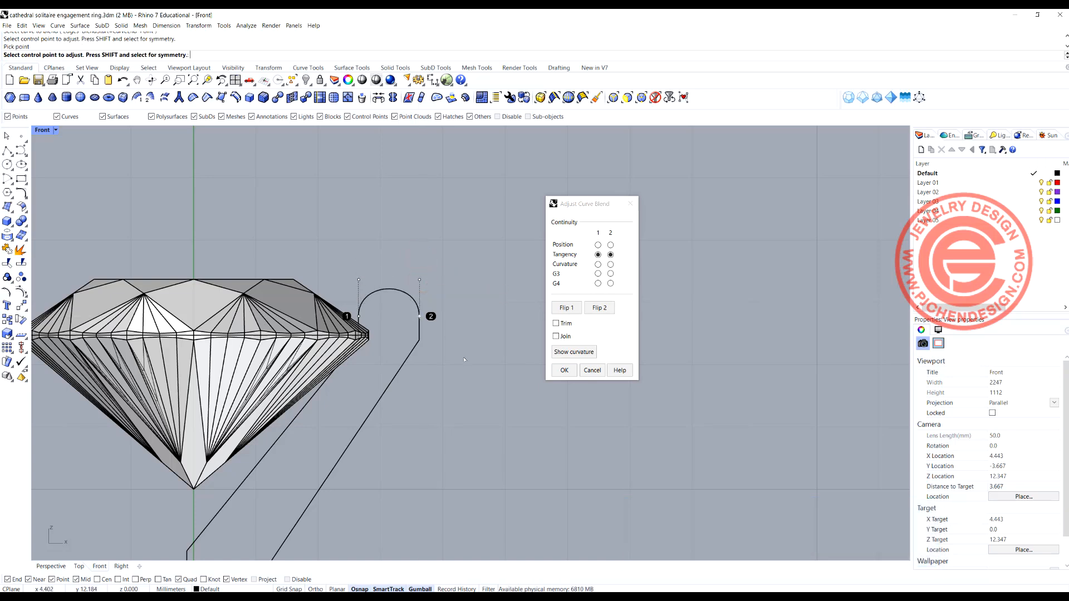
click(564, 369)
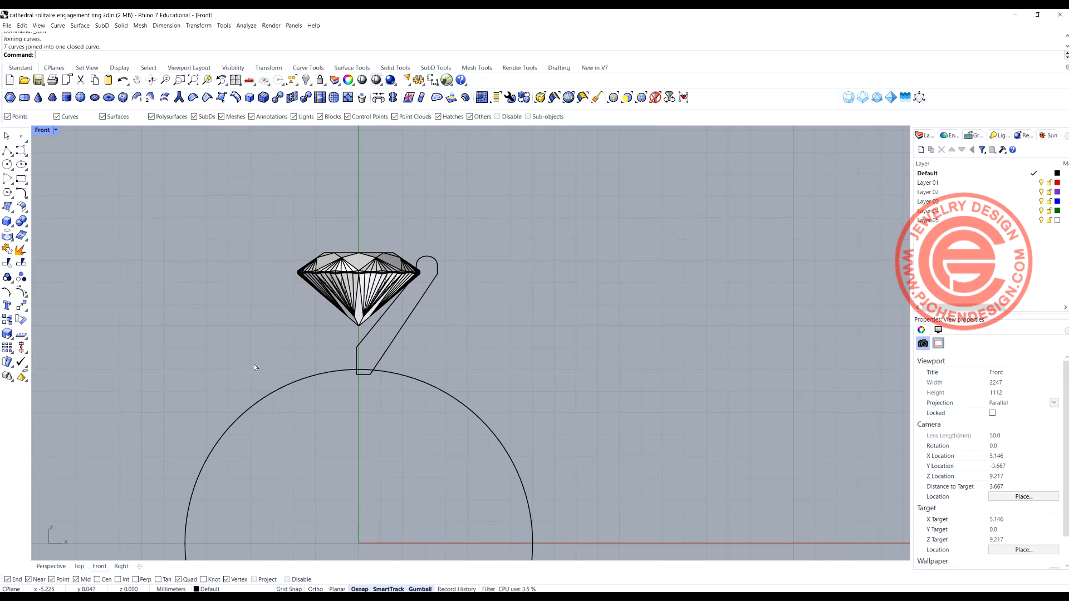
mouse_move(464, 373)
text(0)
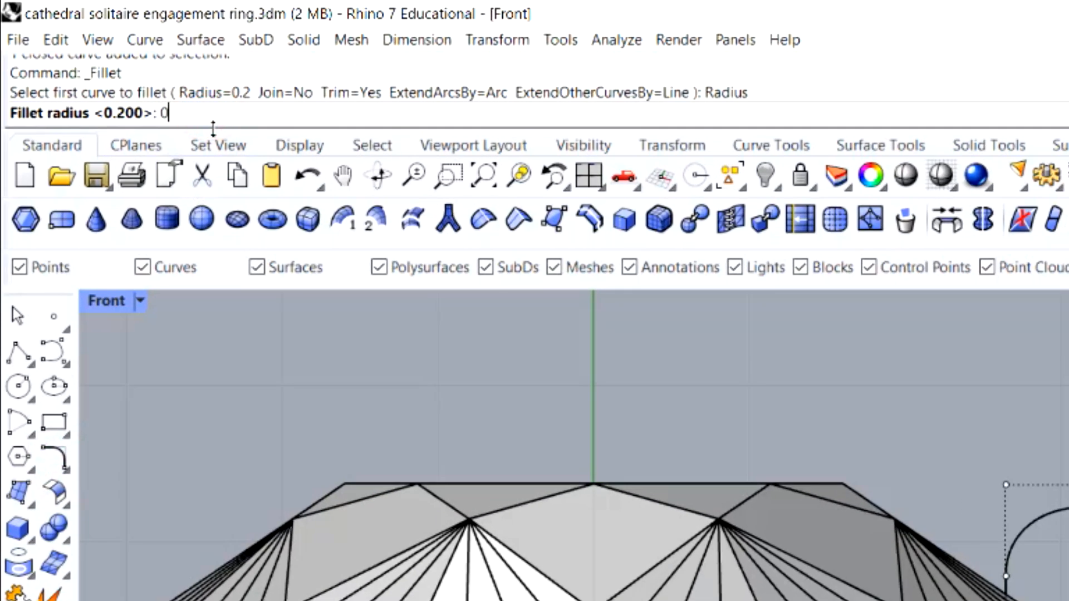
- Join the outline's seven curves and fillet its corners with radius 0.35
text(.35)
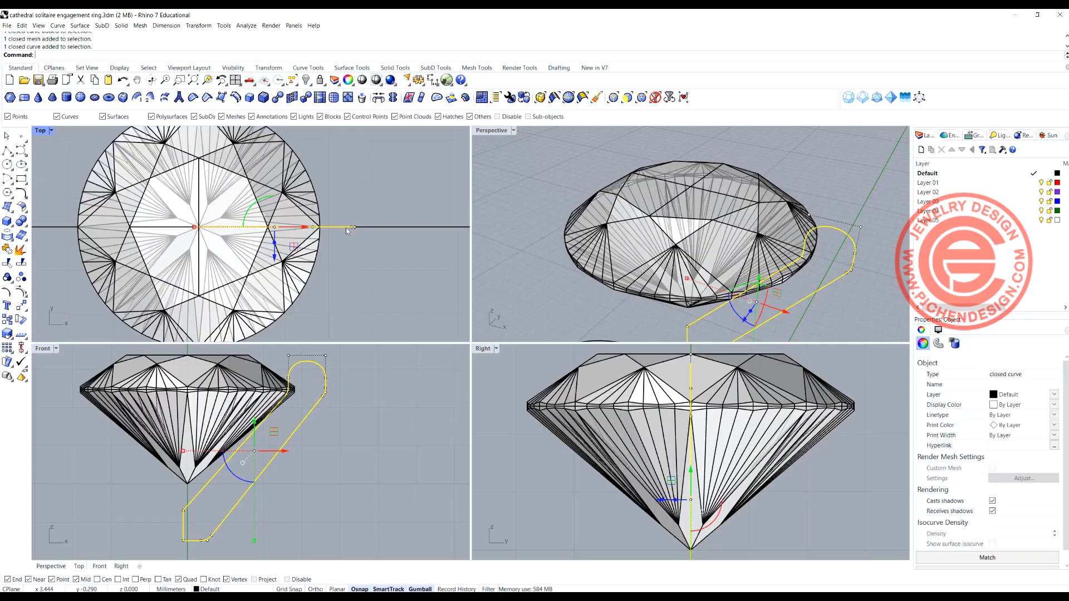
- Extrude the closed prong outline symmetrically with Extrude Planar Curve
click(166, 25)
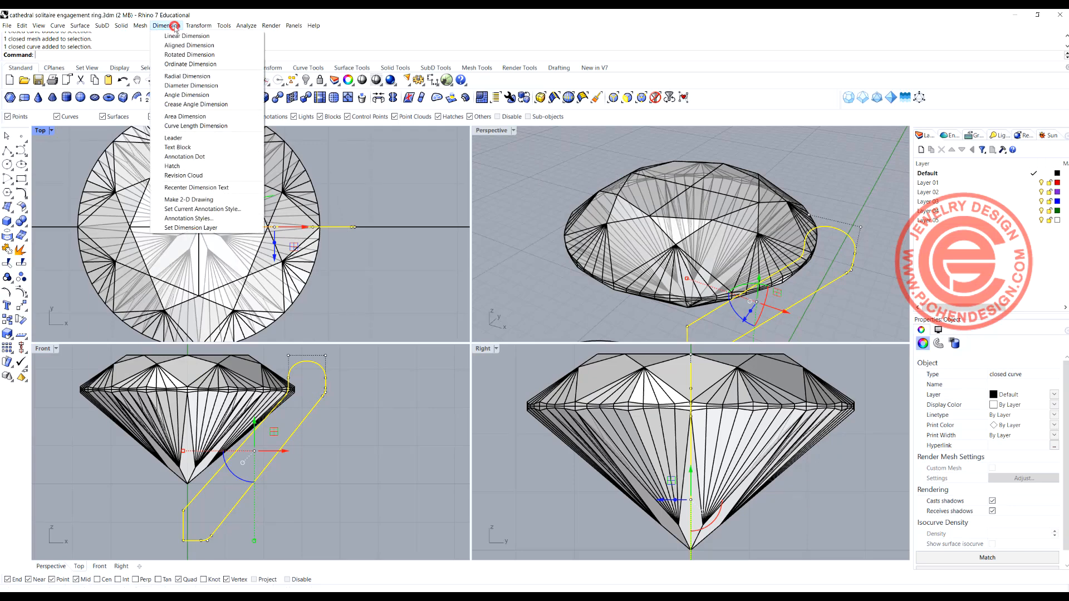
click(121, 25)
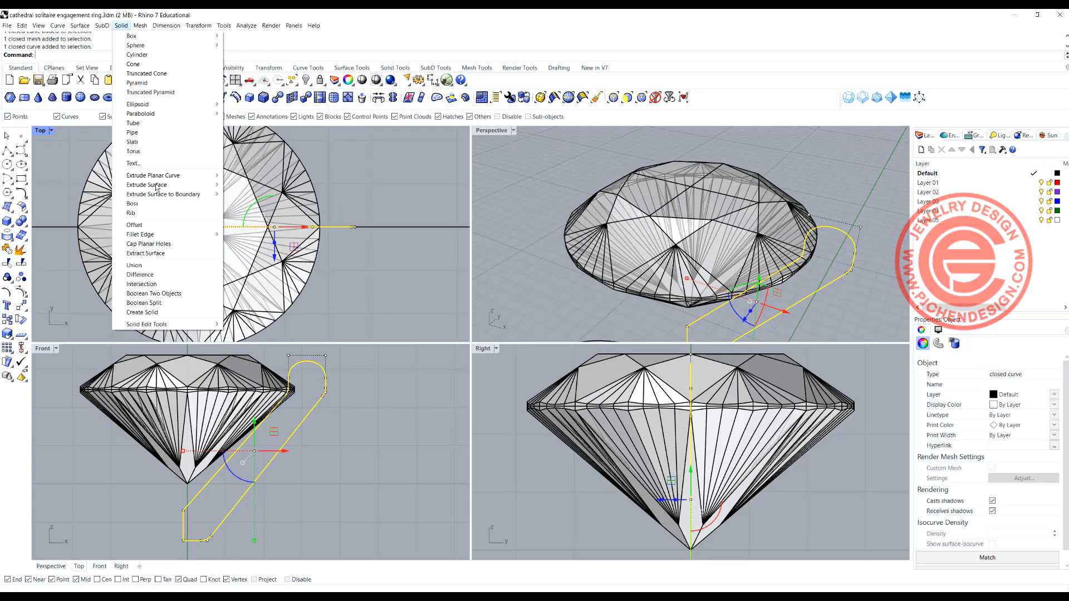
click(152, 175)
text(C)
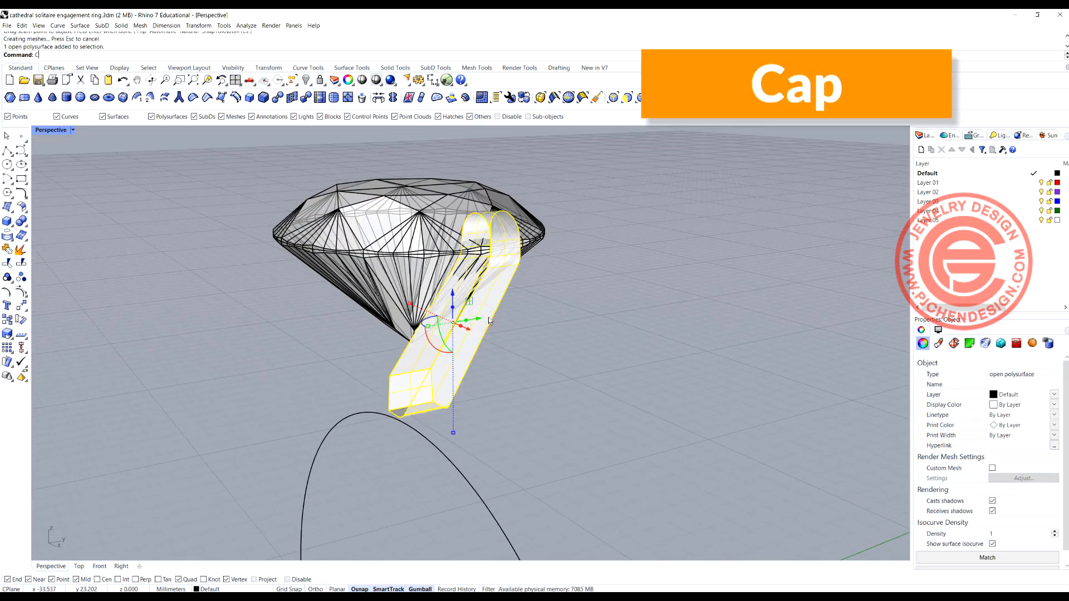
- Cap the extruded prong's open planar ends with Cap
key(Return)
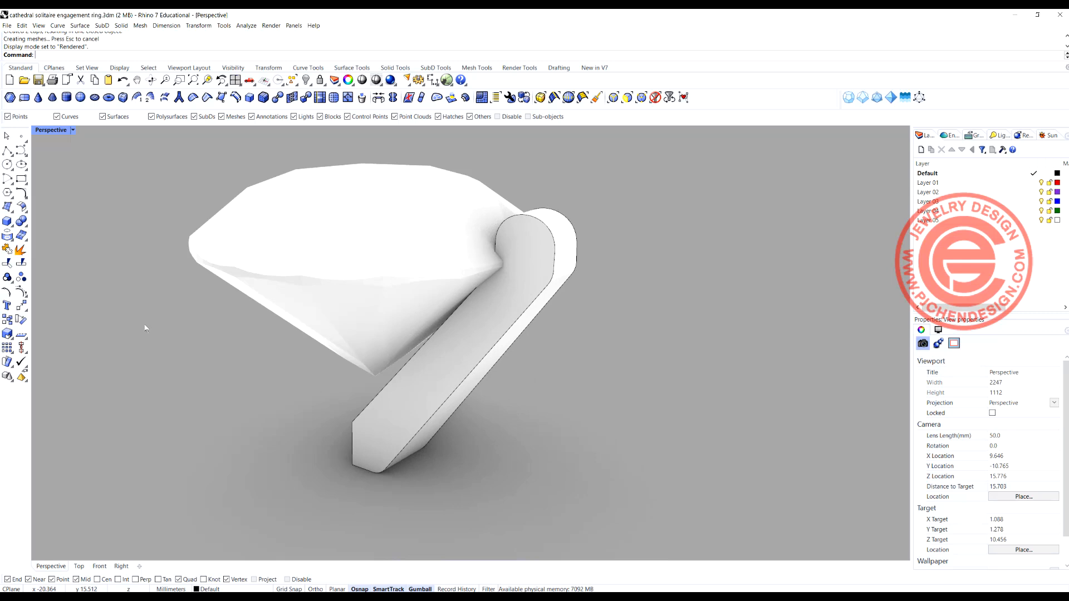
- Switch to Rendered display and fillet the prong's chained side edges with a new radius
click(7, 220)
text(0)
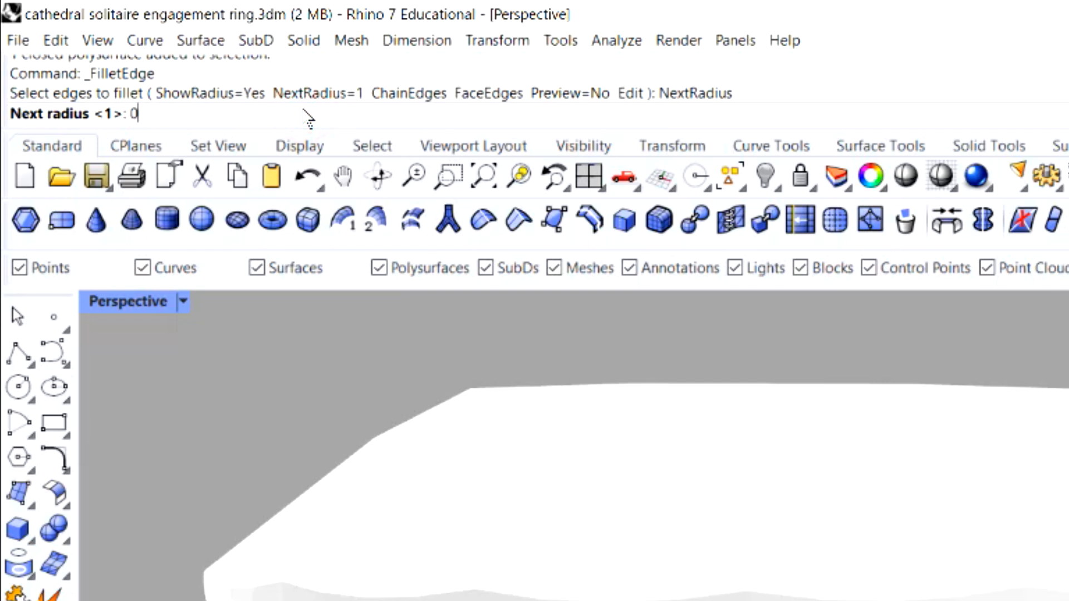
key(enter)
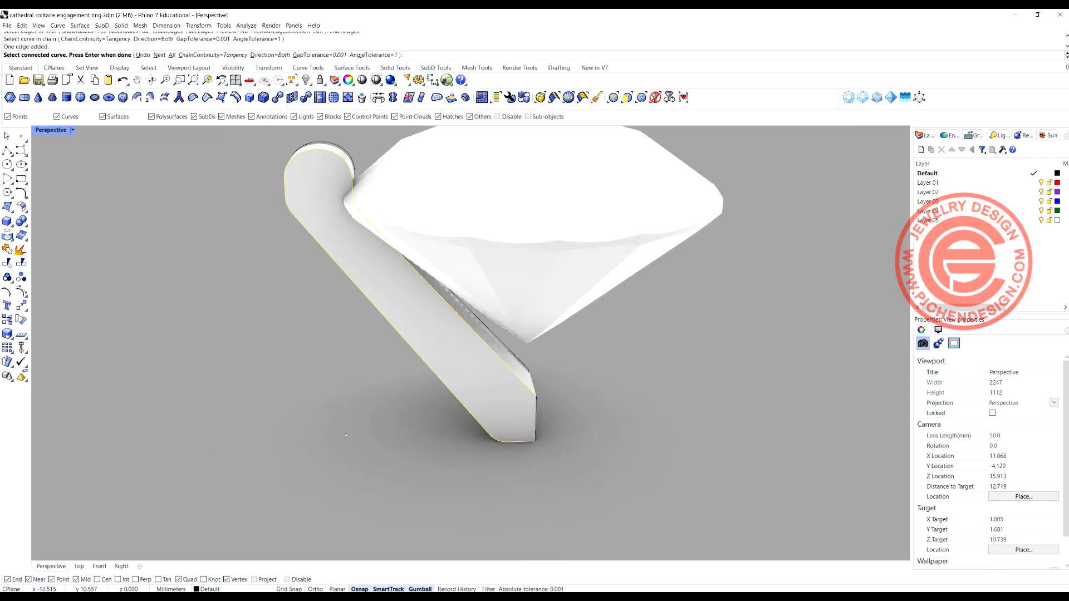
key(Enter)
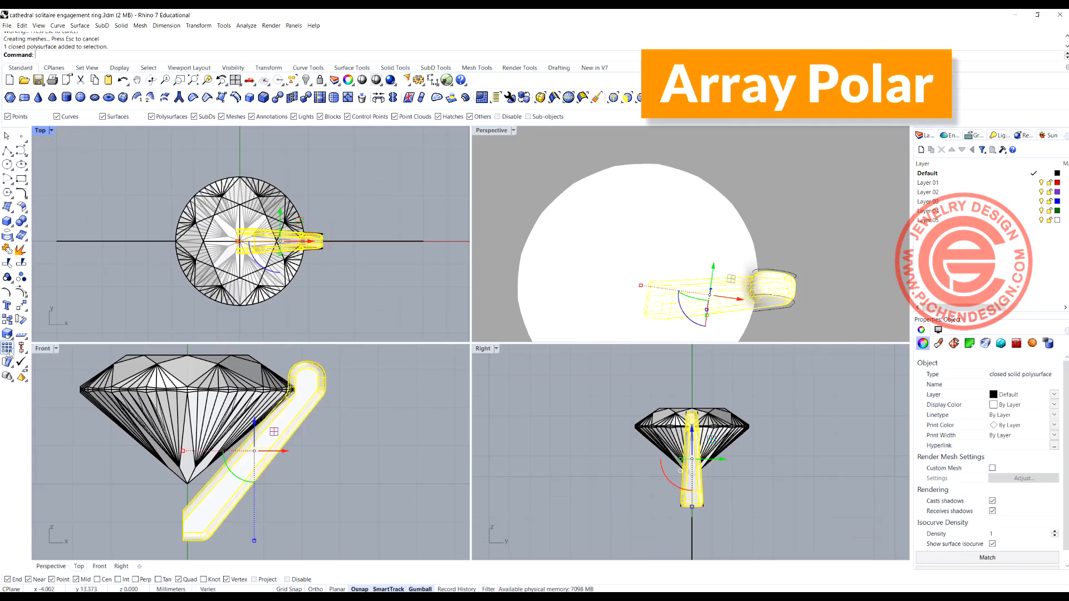
mouse_move(22, 350)
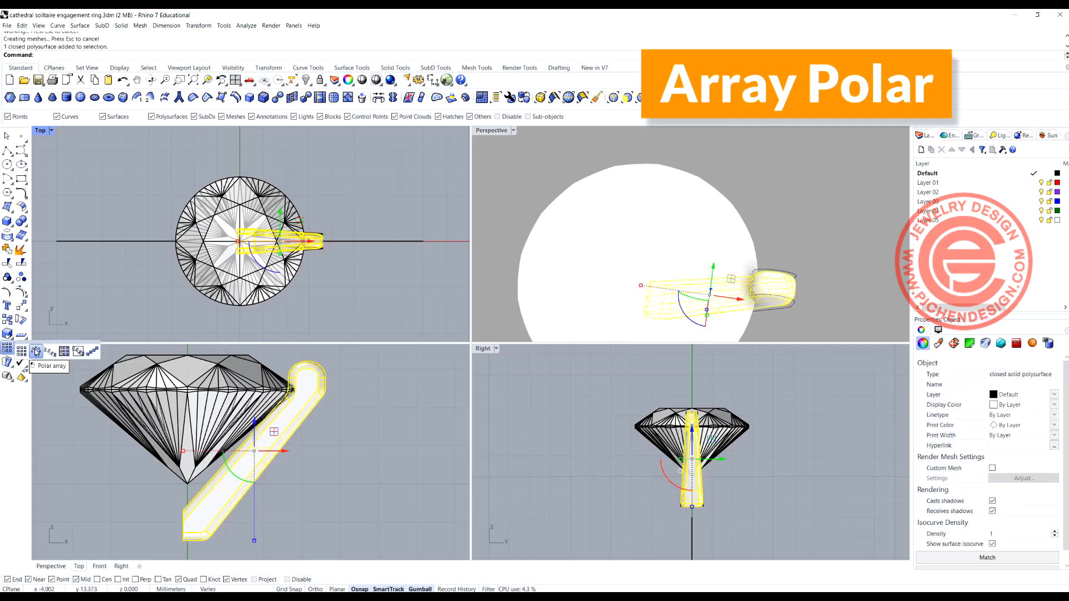
- Polar-array the prong around the origin: 4 items over 360 degrees
click(36, 350)
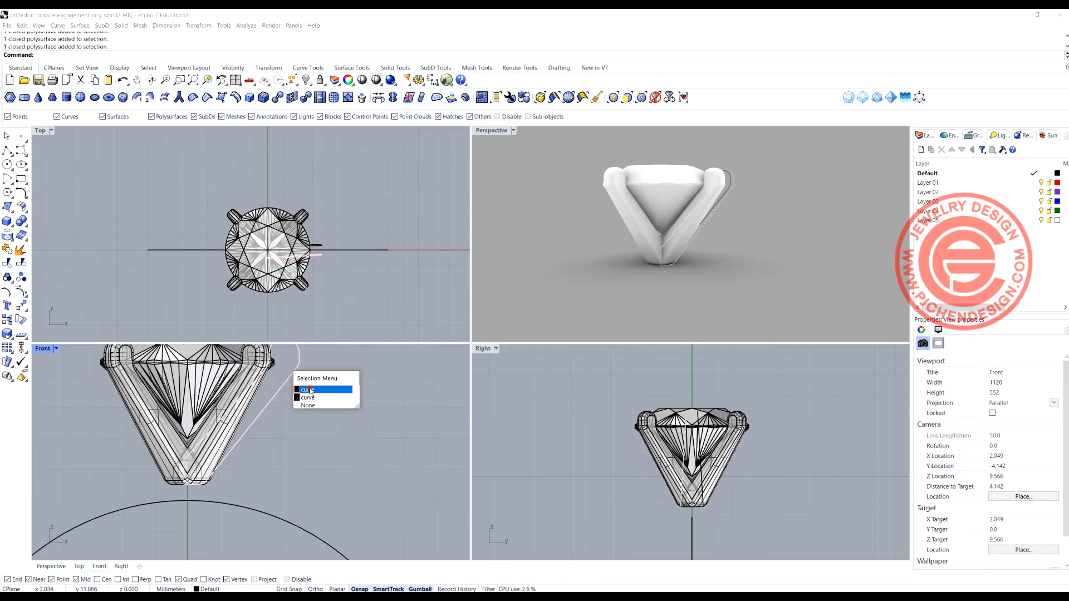
- Split the ring circle at its quadrant points into separate arcs
click(307, 389)
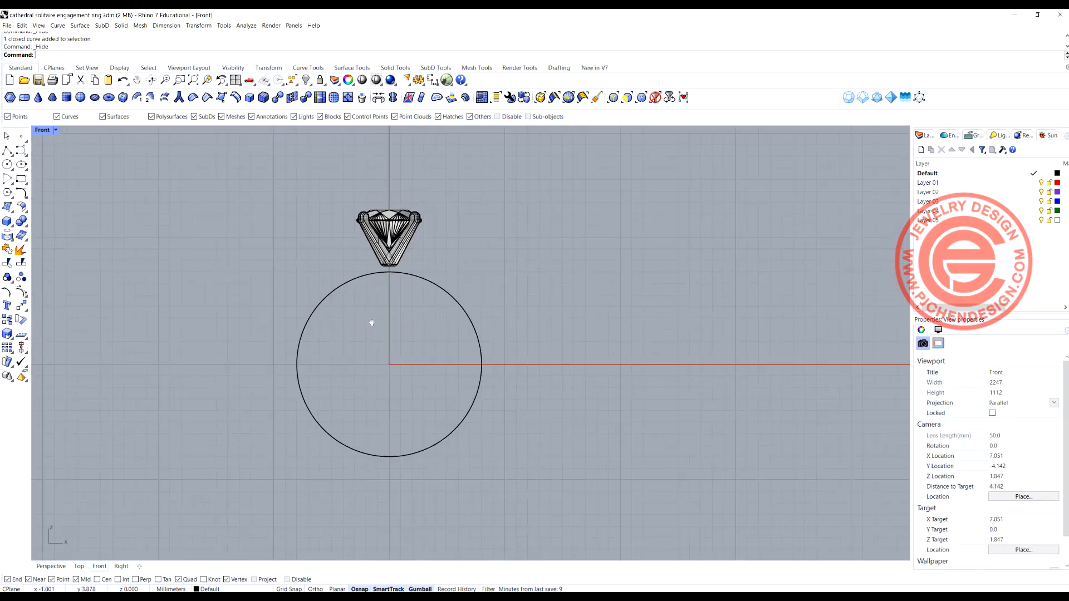
mouse_move(356, 247)
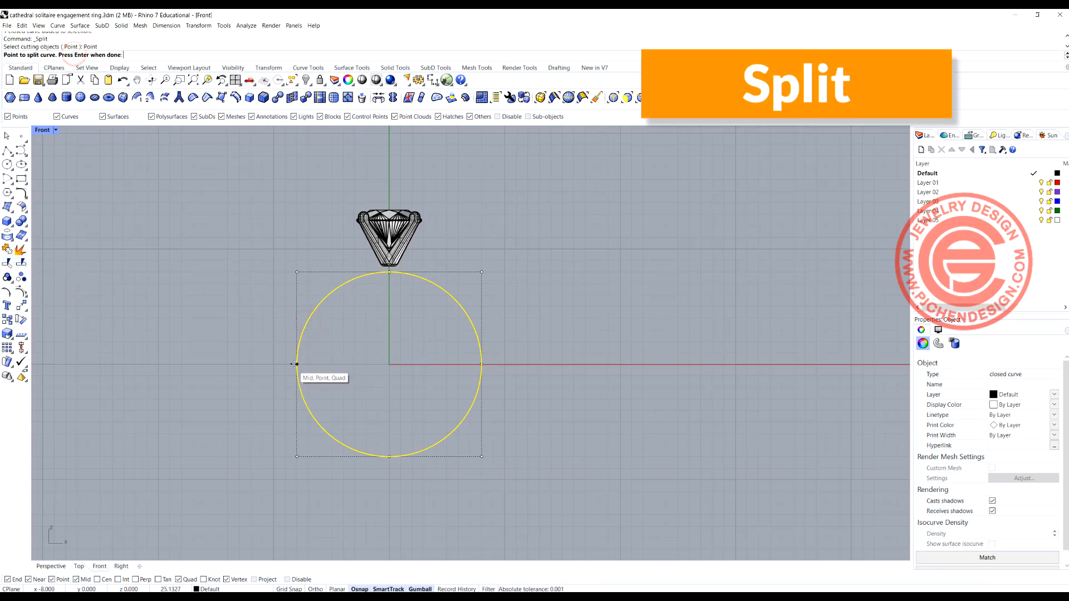
click(480, 365)
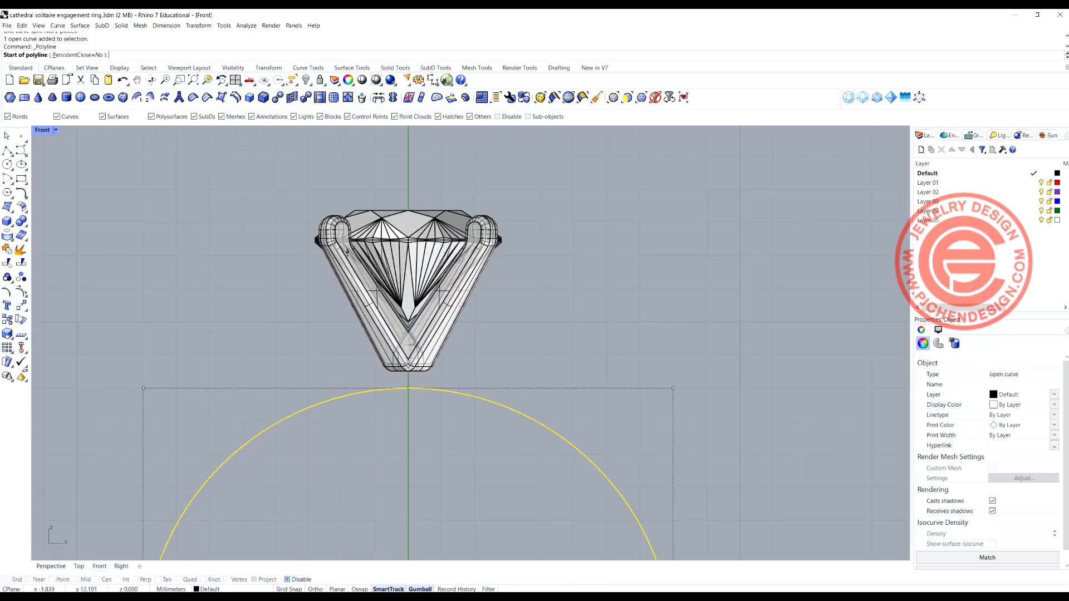
- Draw a short vertical Polyline guide at the left edge of the stone head
click(341, 255)
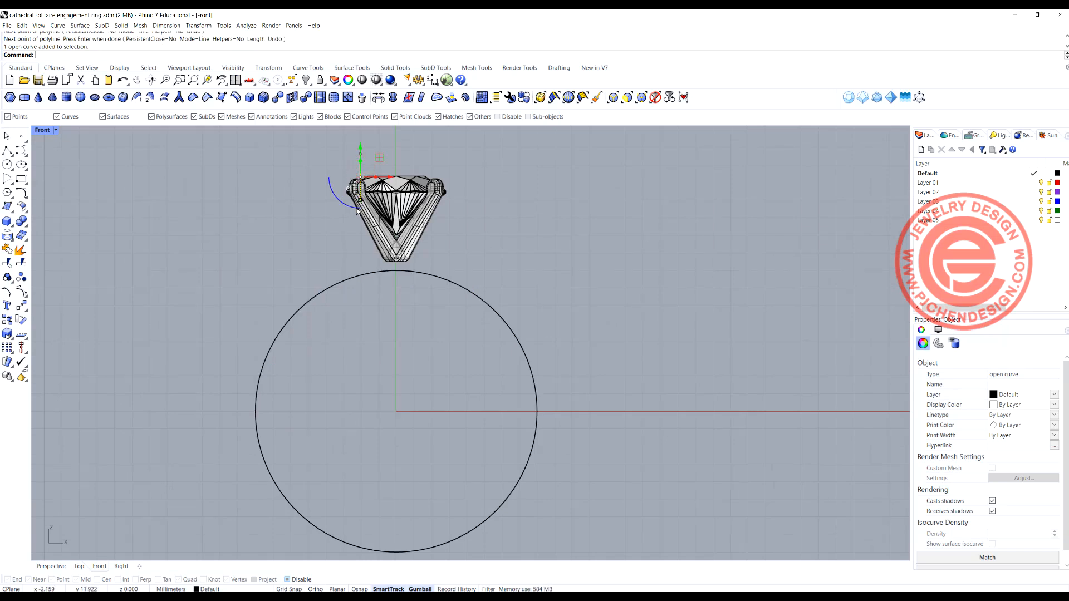
mouse_move(28, 198)
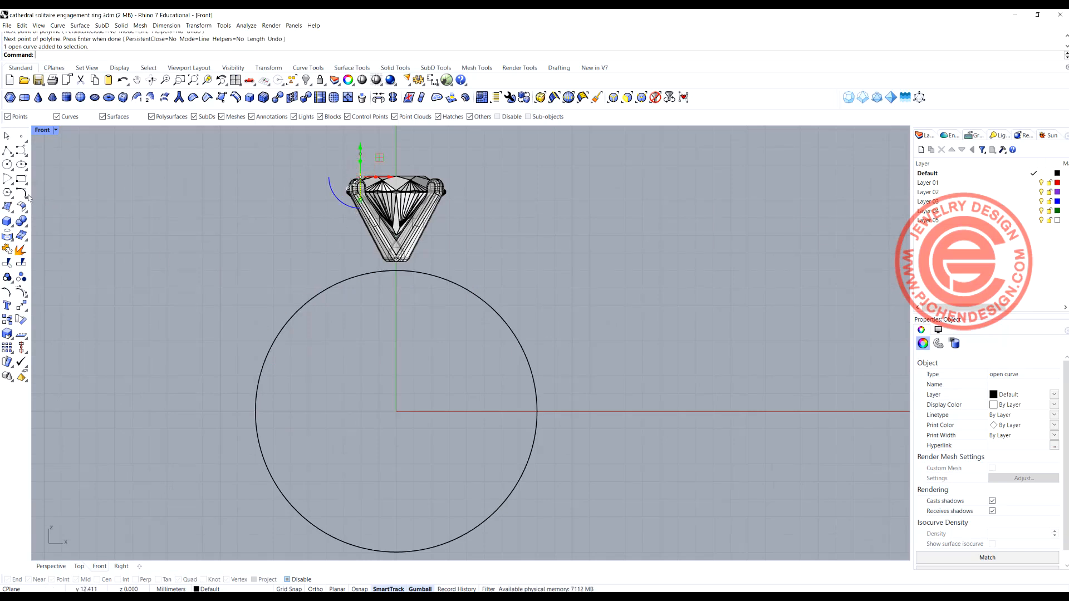
click(8, 193)
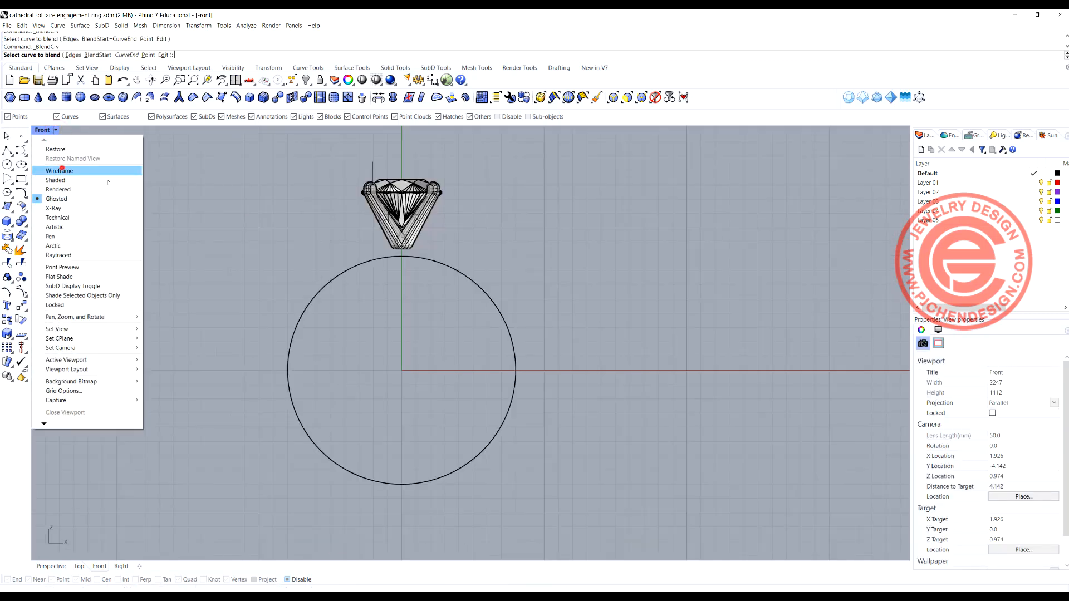
- Blend the guide line to the circle's left side with tangency, reshaping the curve's bulge
click(60, 171)
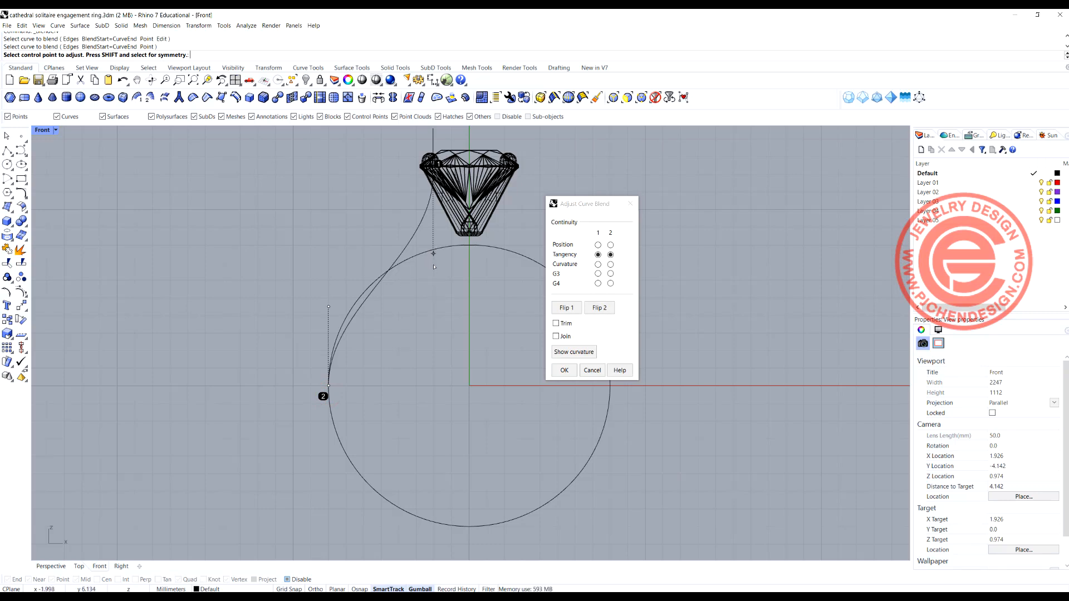
drag(434, 253, 431, 307)
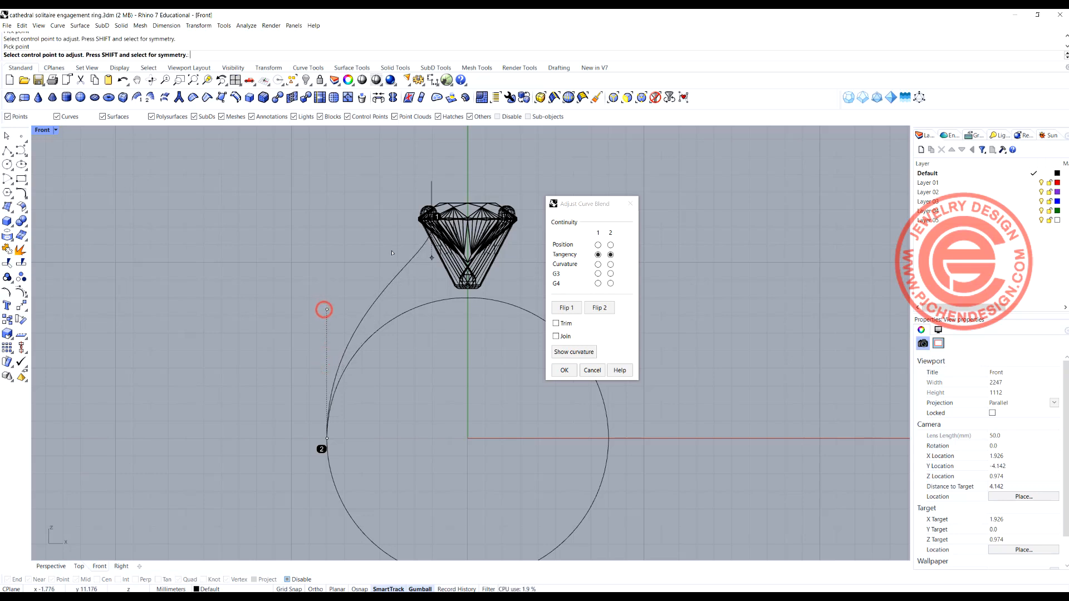
click(563, 370)
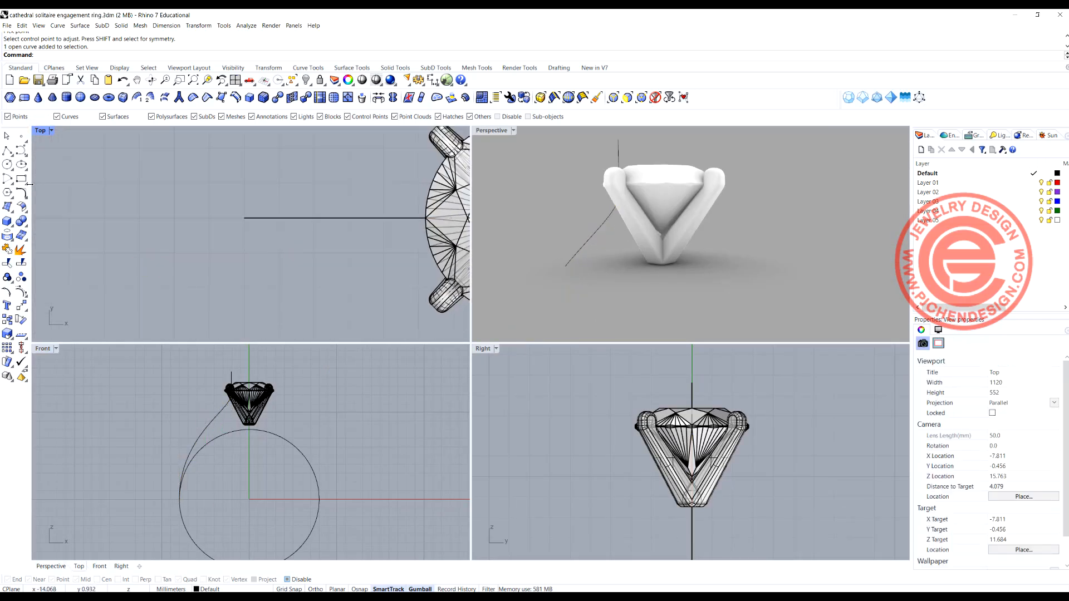
- Join a rectangle and arc into a closed D profile at the rail end in Top view
click(21, 180)
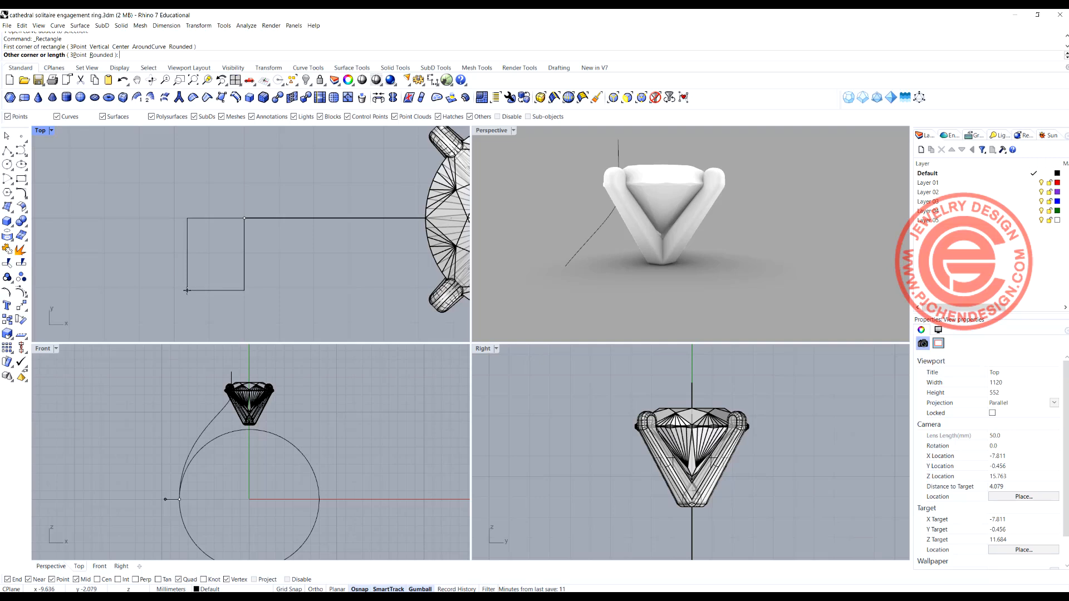
click(187, 292)
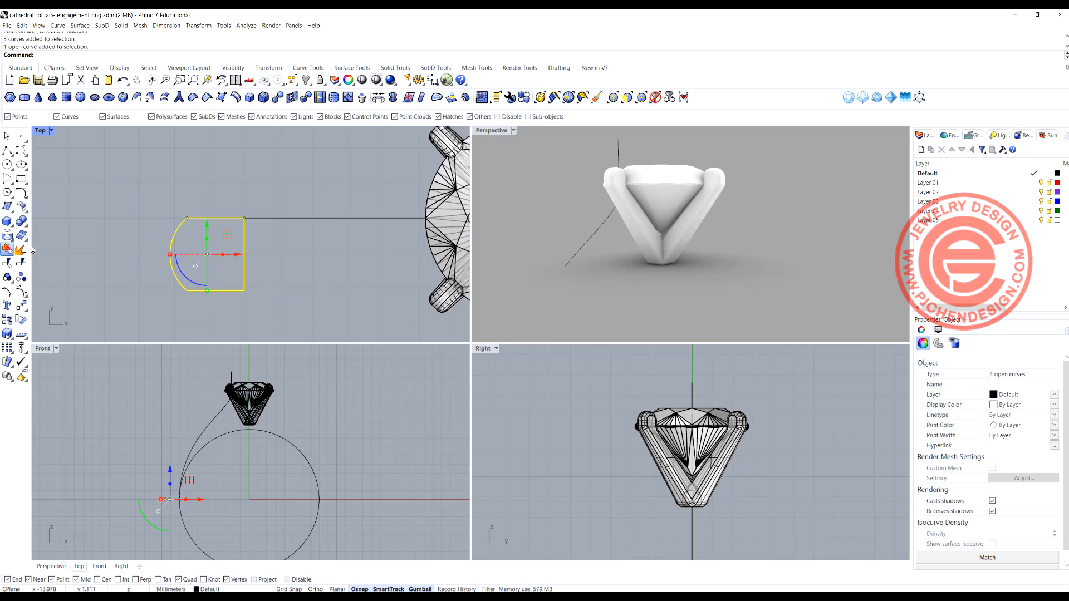
click(20, 307)
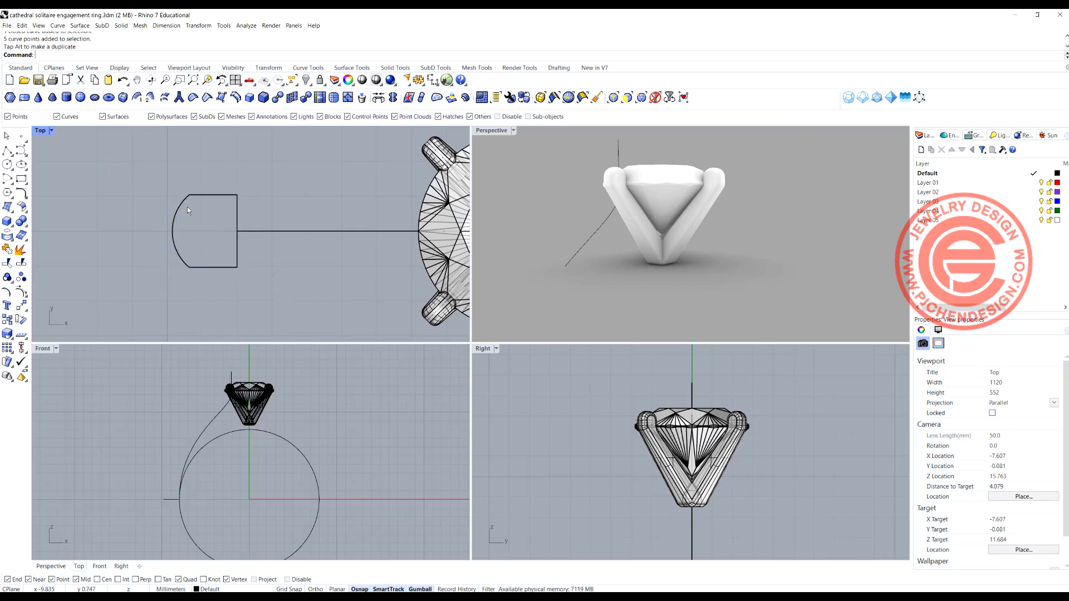
click(204, 230)
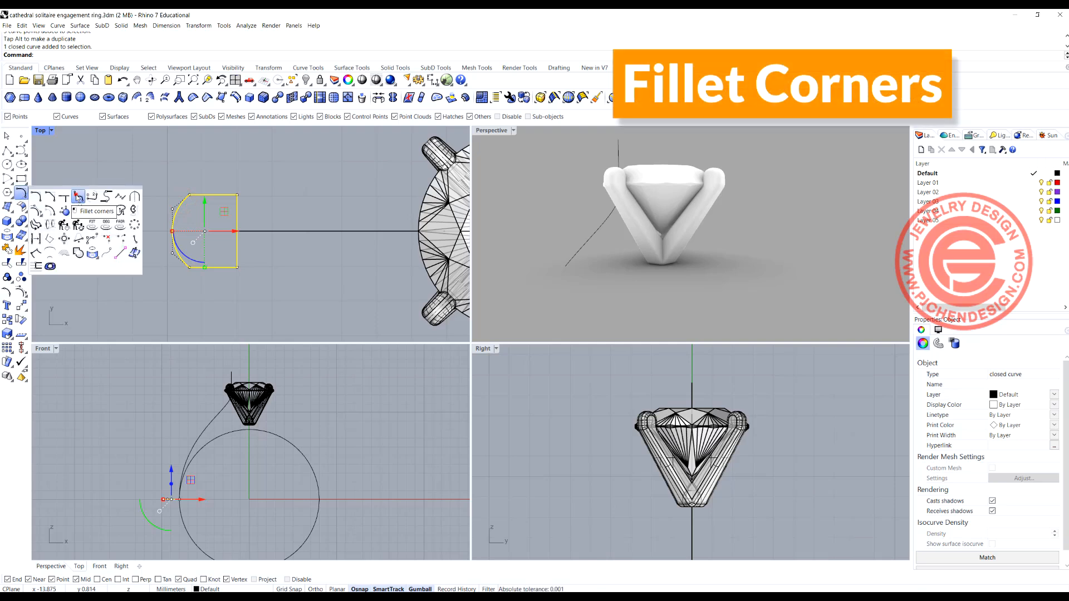
- Fillet the D profile's corners and sweep it along the blend curve as the left shank
click(78, 196)
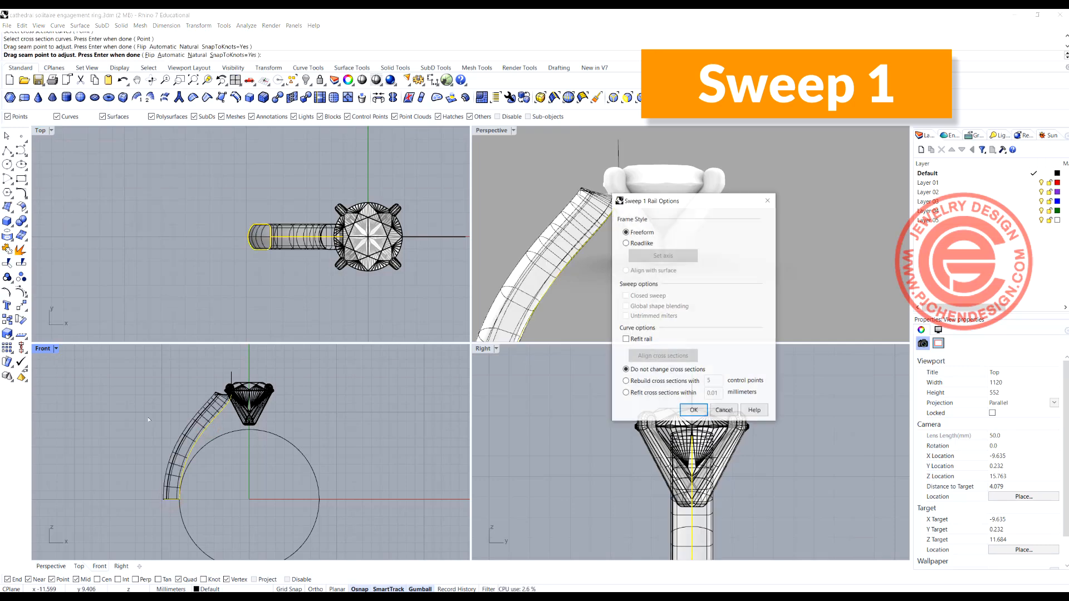
click(693, 410)
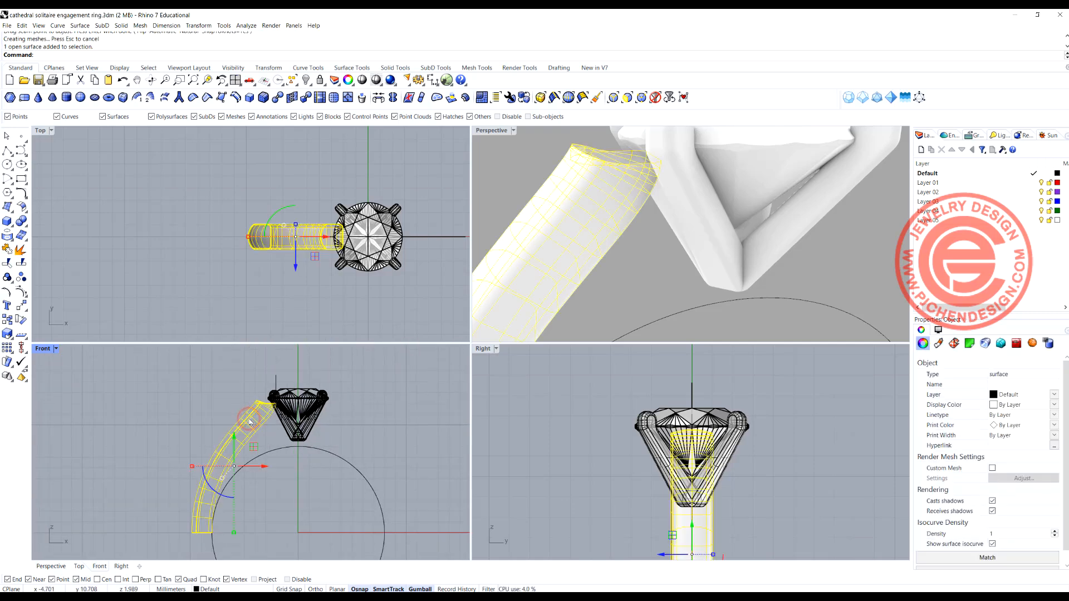
- Delete the first shank sweep, ghost the Perspective view, and pick the blend rail again
key(Delete)
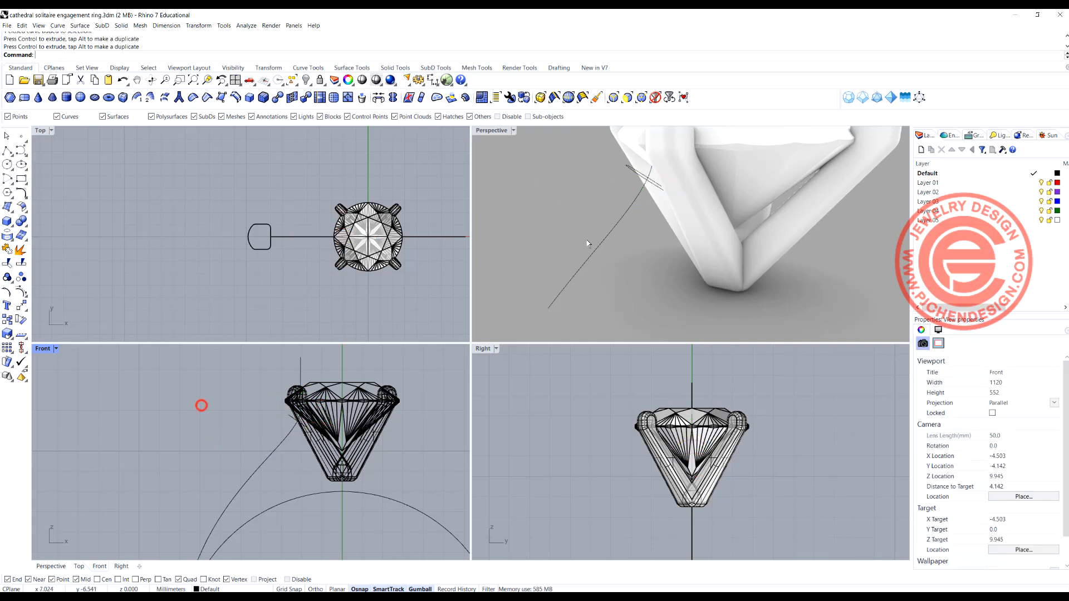
click(512, 130)
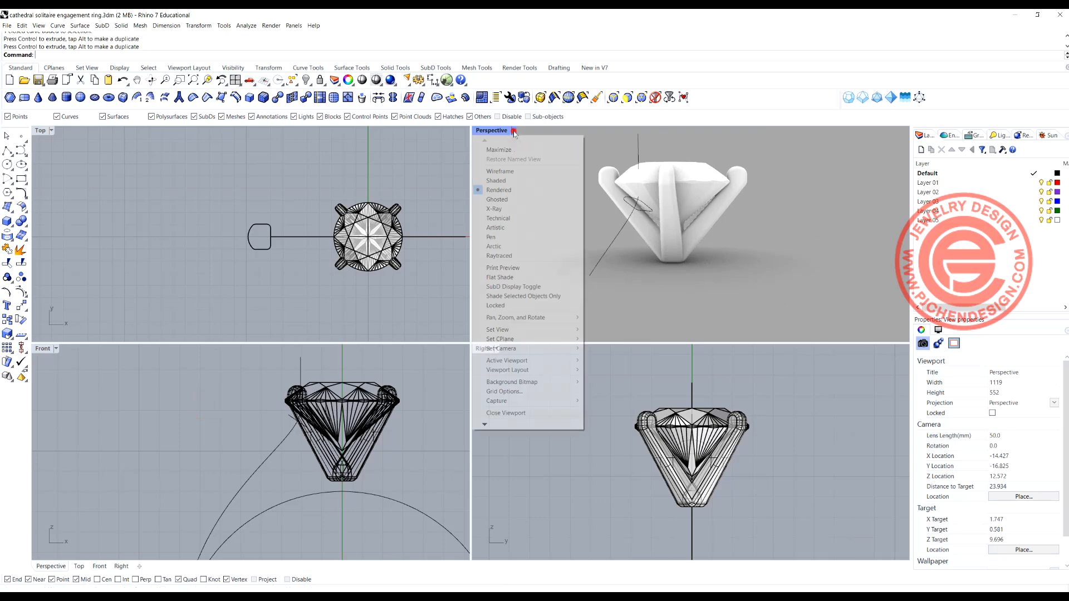
click(497, 200)
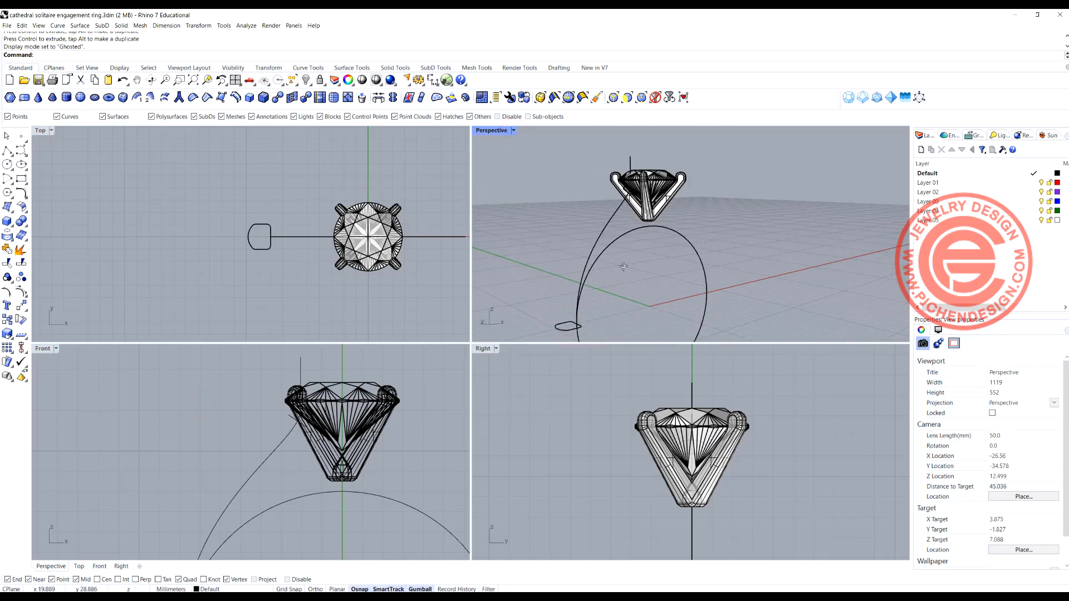
click(79, 25)
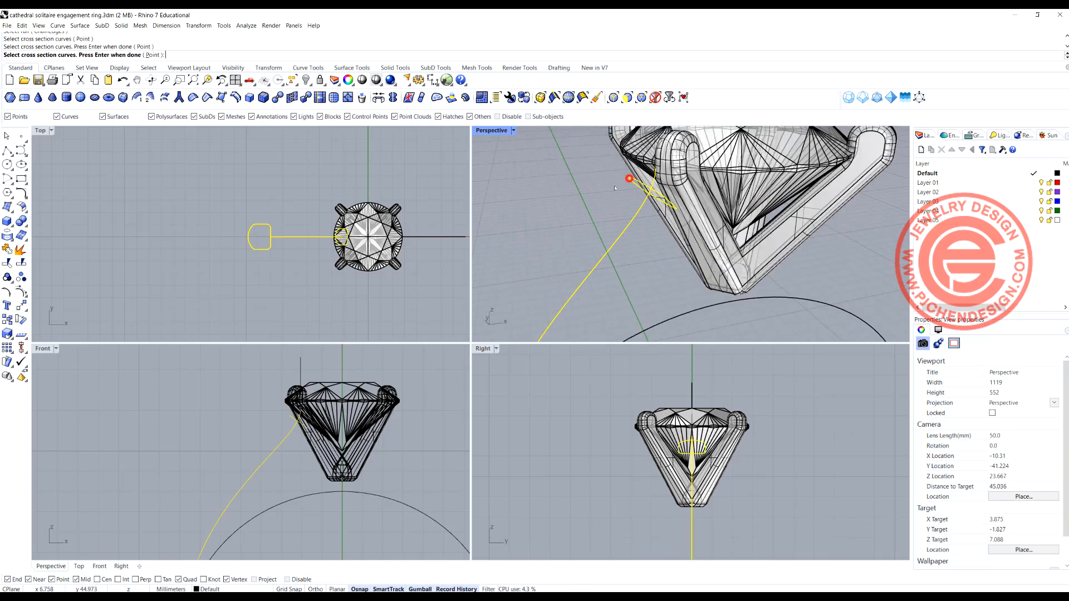
- Sweep the narrower profile along the rail and mirror the shank to the other side
scroll(down, 3)
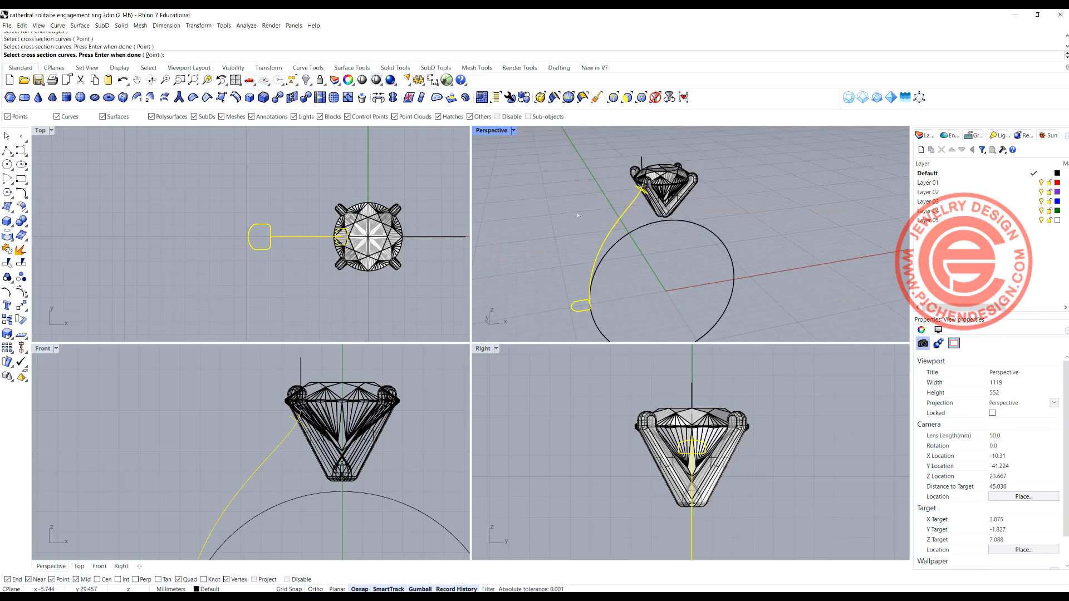
key(Enter)
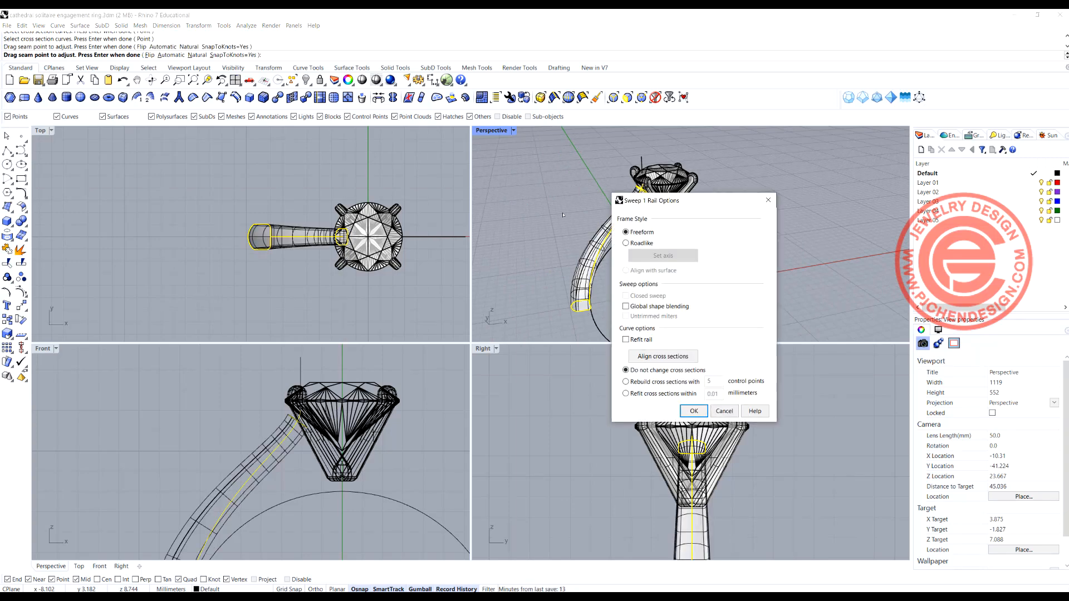
click(692, 410)
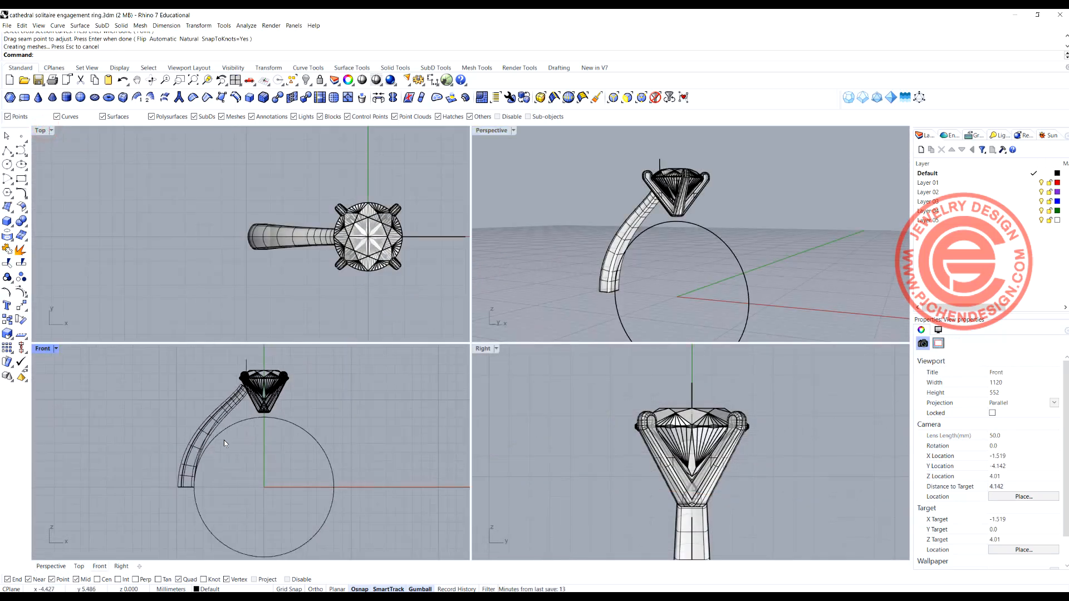
click(225, 443)
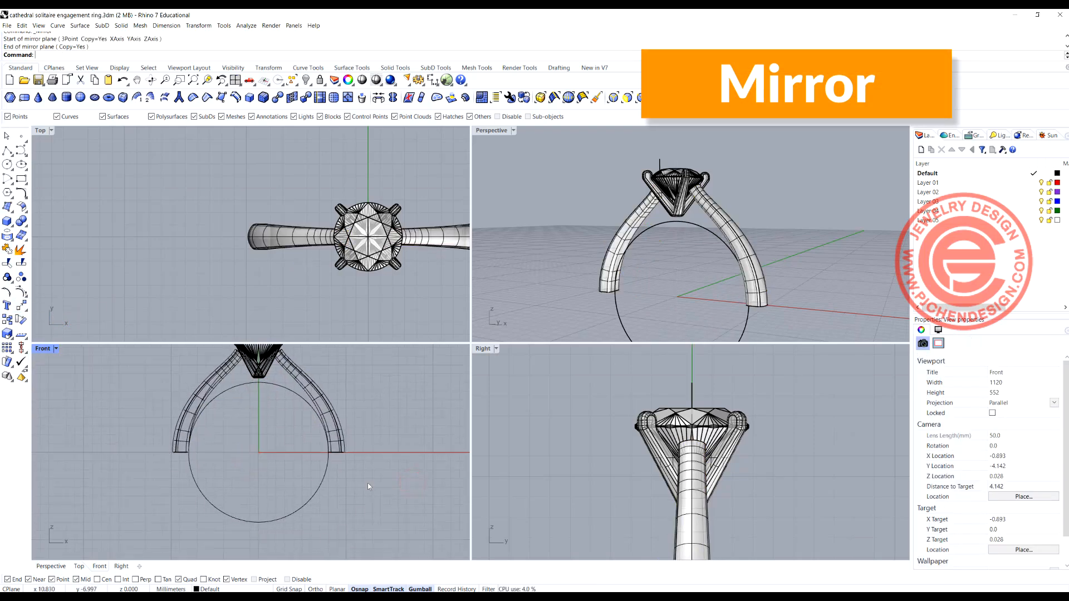
- Sweep a band along the lower ring circle using the shank end profiles as cross-sections
click(79, 25)
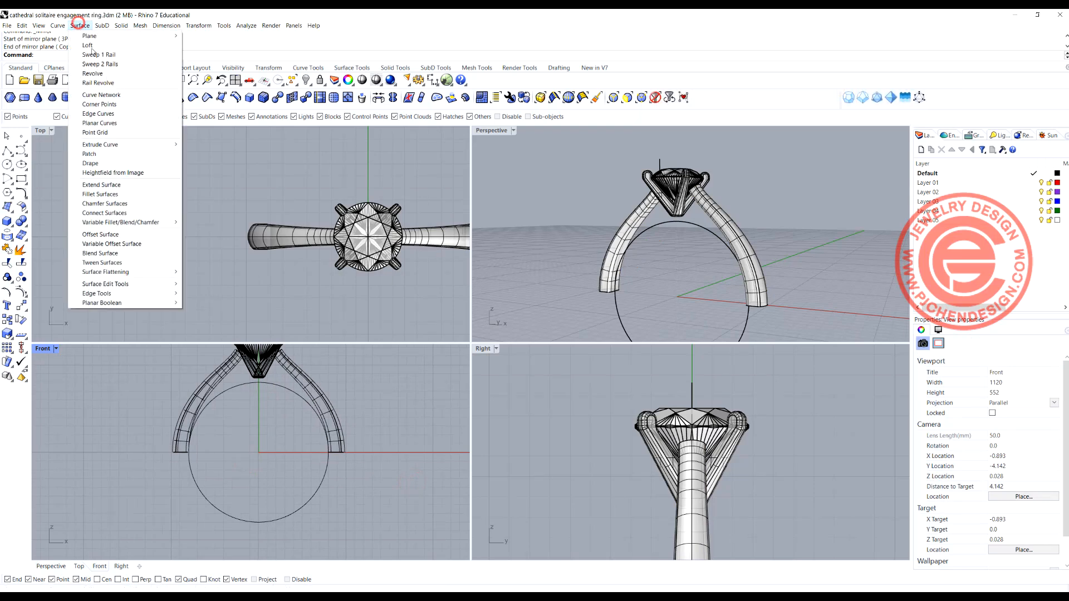
click(98, 55)
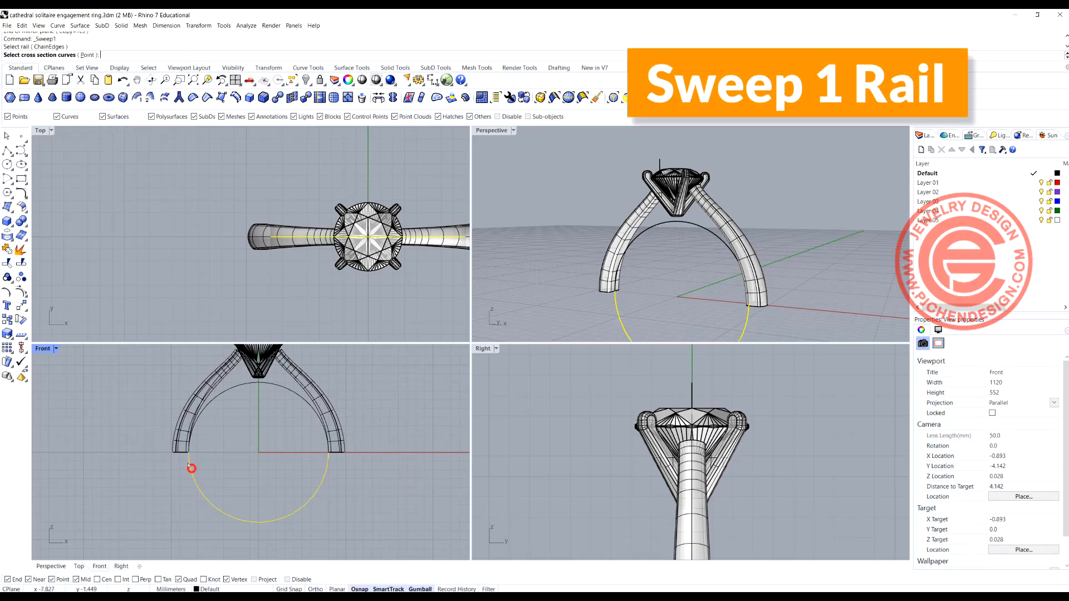
click(192, 468)
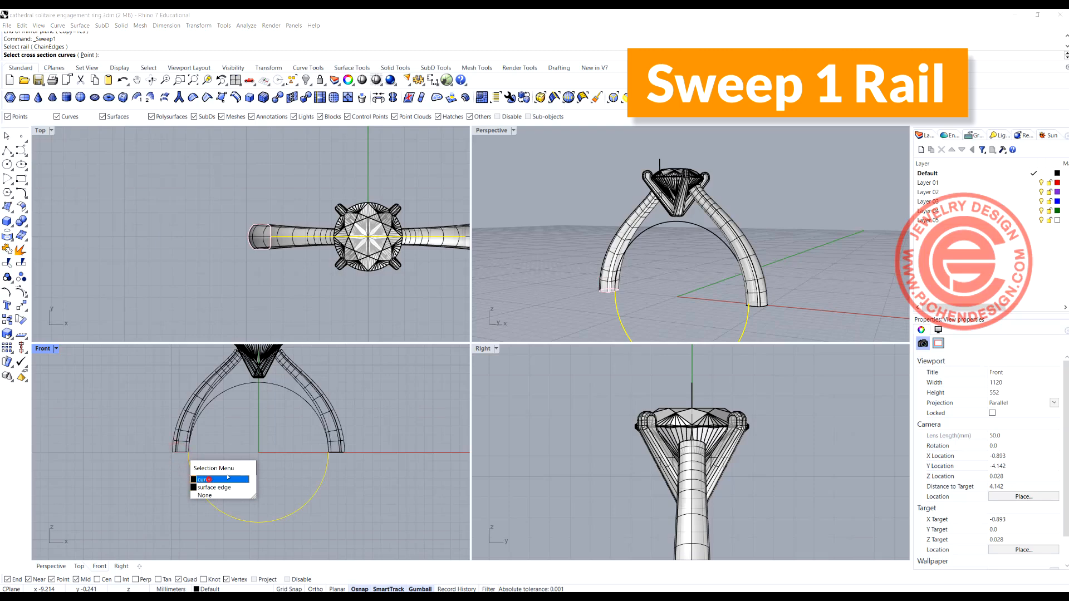
click(205, 479)
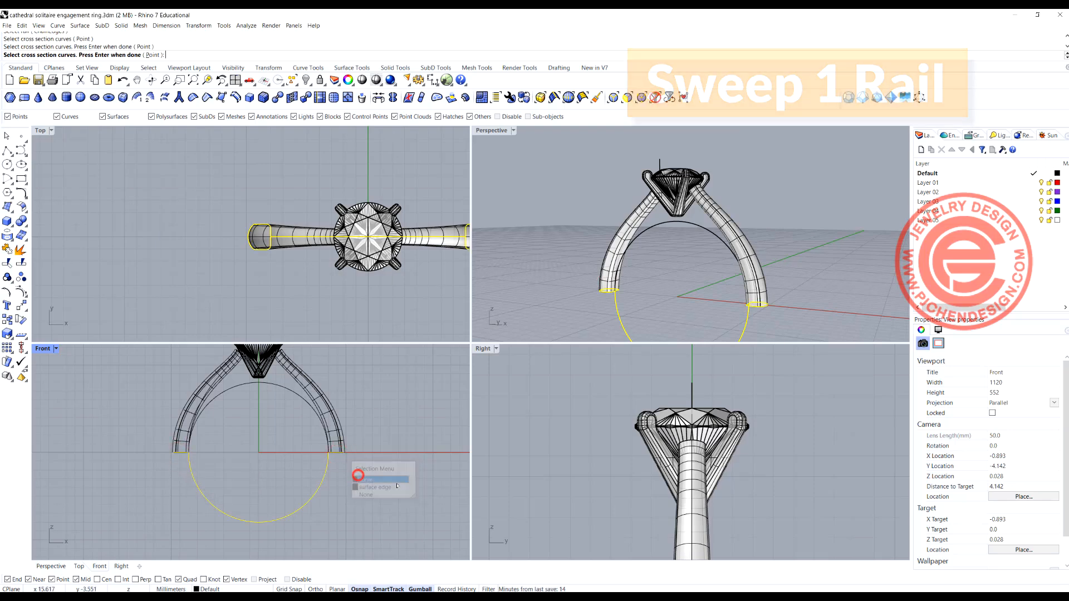
click(375, 477)
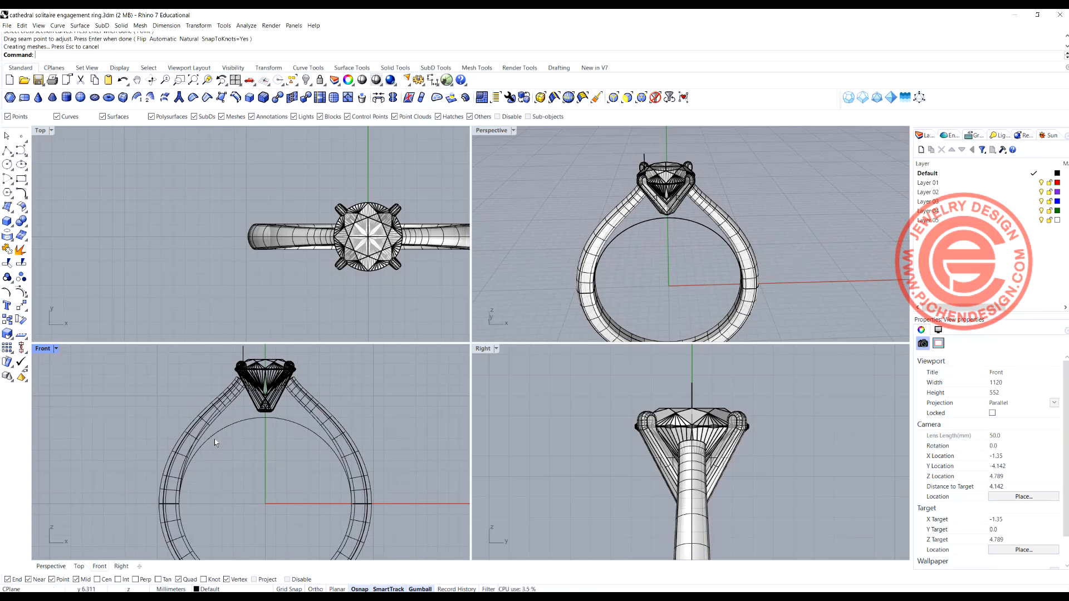
- Sweep a second arched band beneath the stone head and dismiss the history warning
click(225, 413)
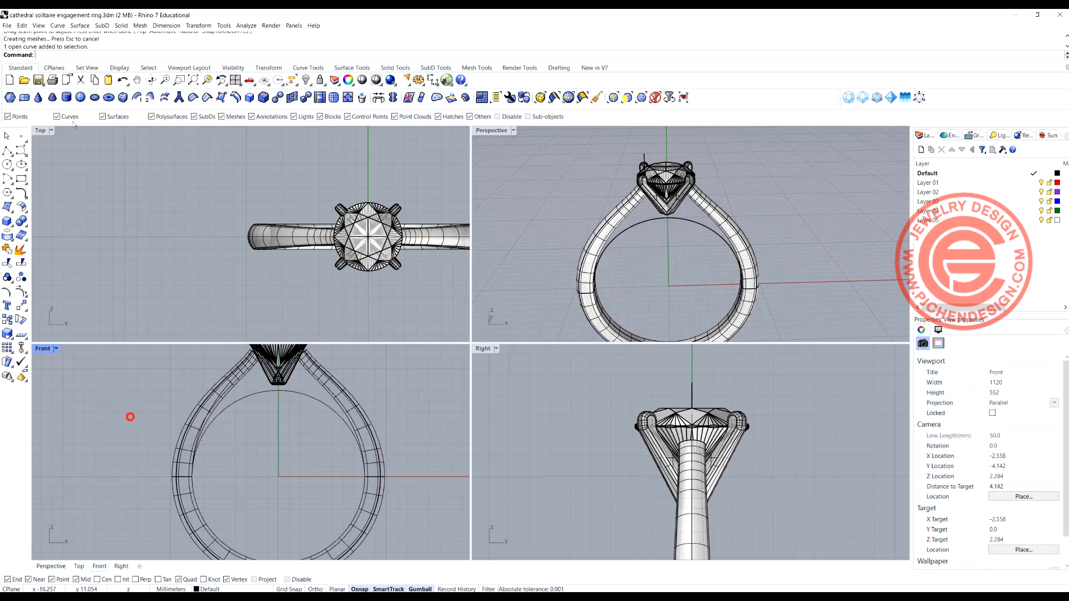
click(79, 25)
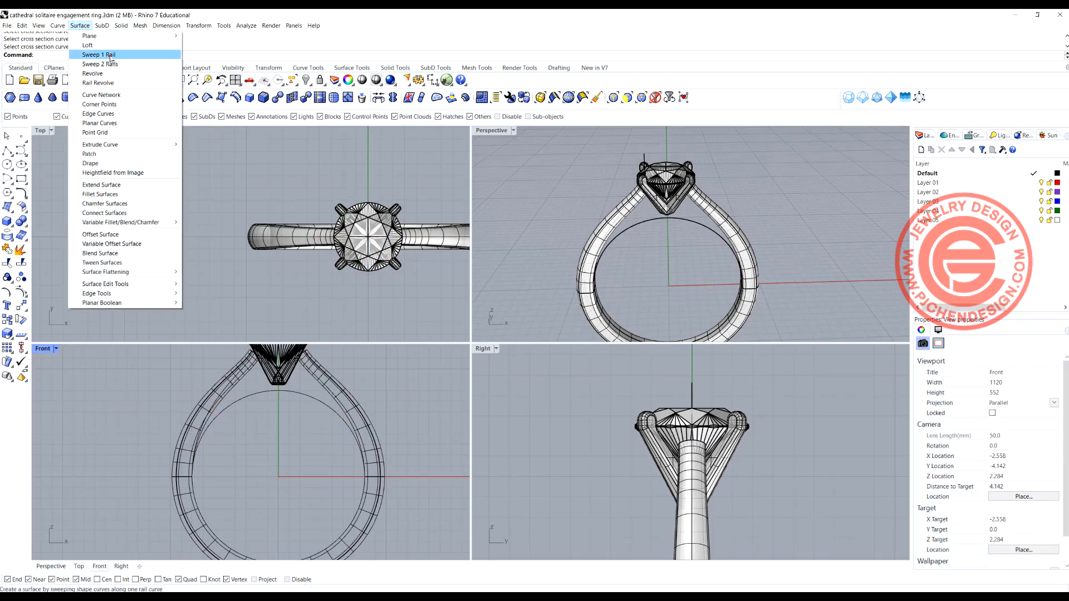
click(97, 54)
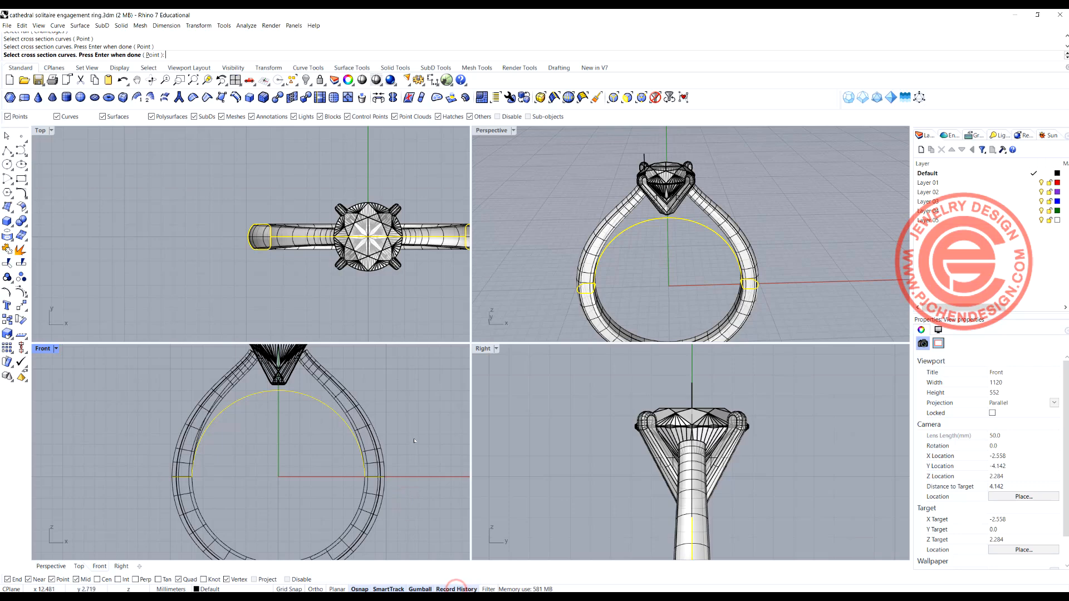
key(enter)
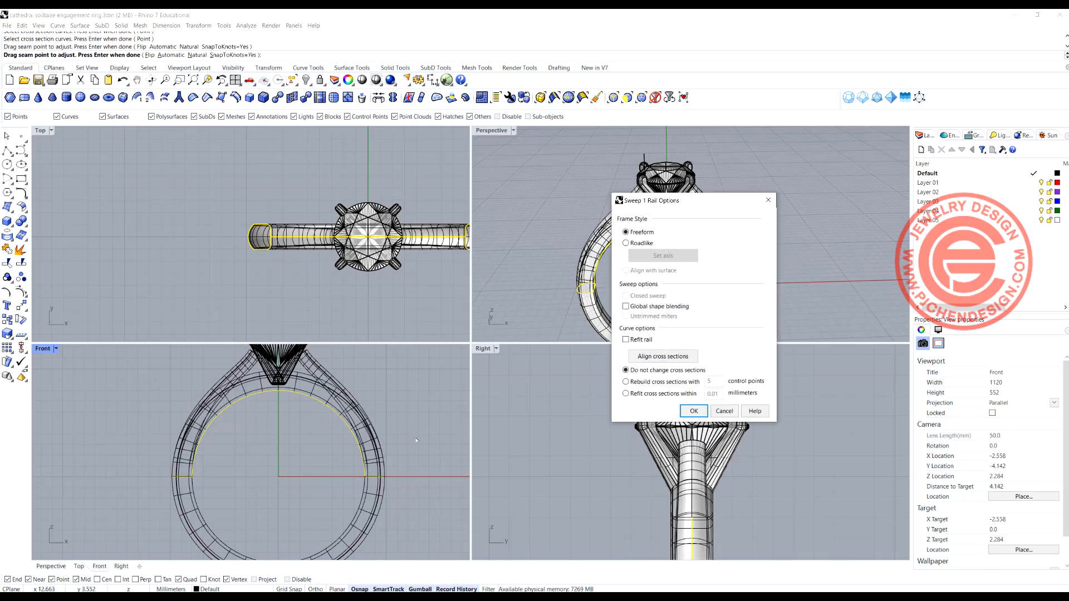
click(693, 410)
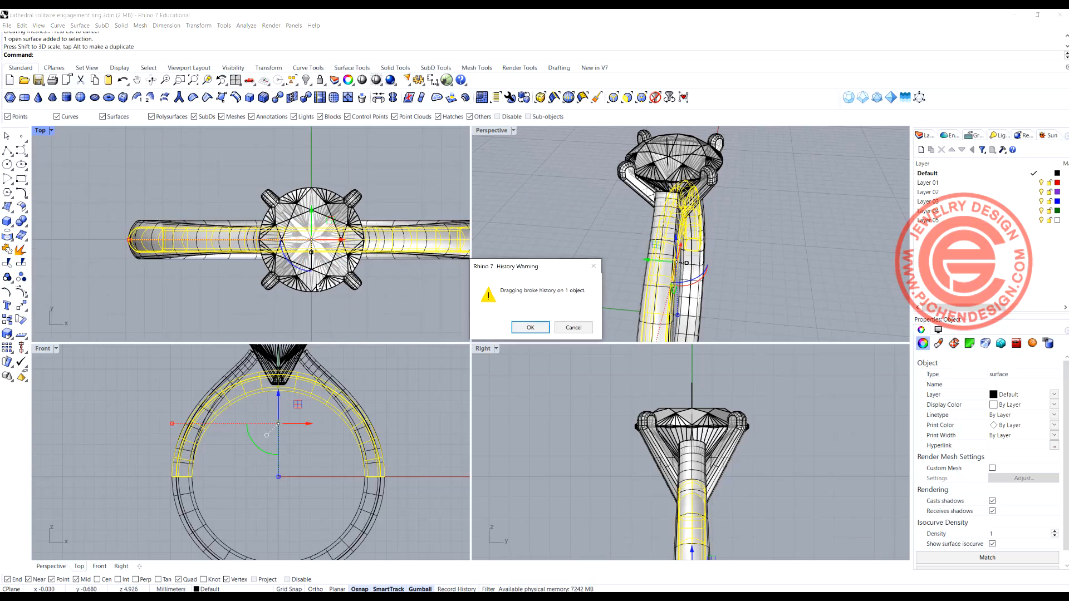
click(531, 327)
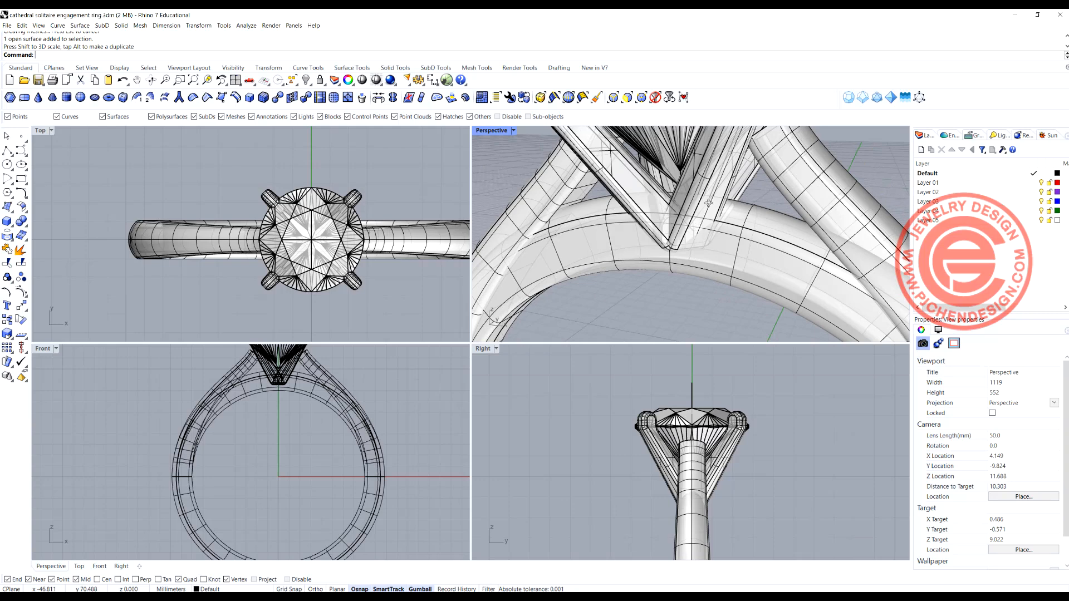
mouse_move(759, 224)
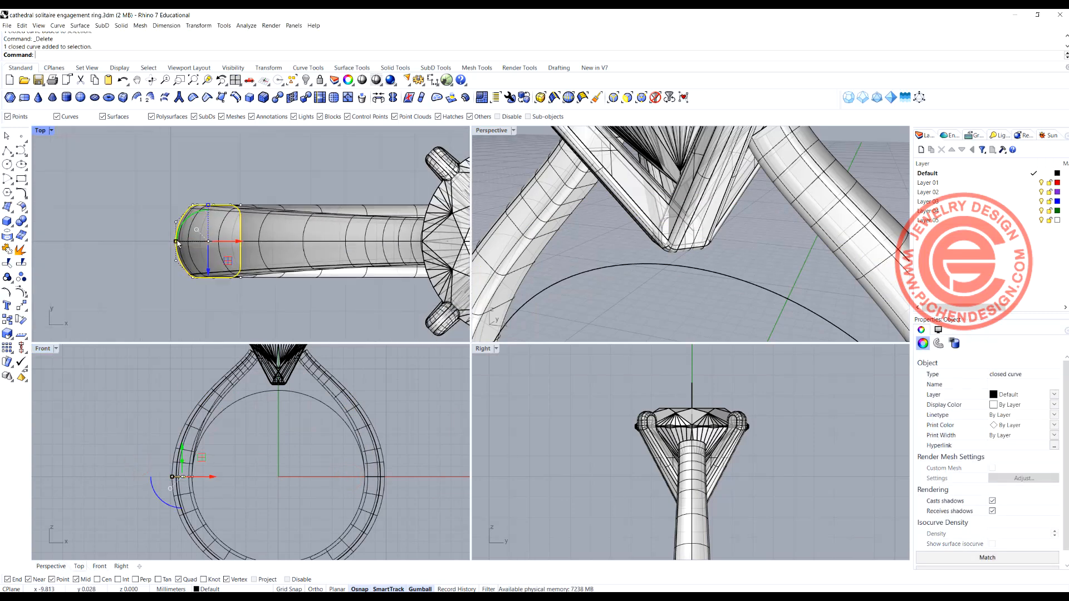
- Delete the swept surface and shift the end profile curve about 1.039 mm along the shank
key(ctrl+v)
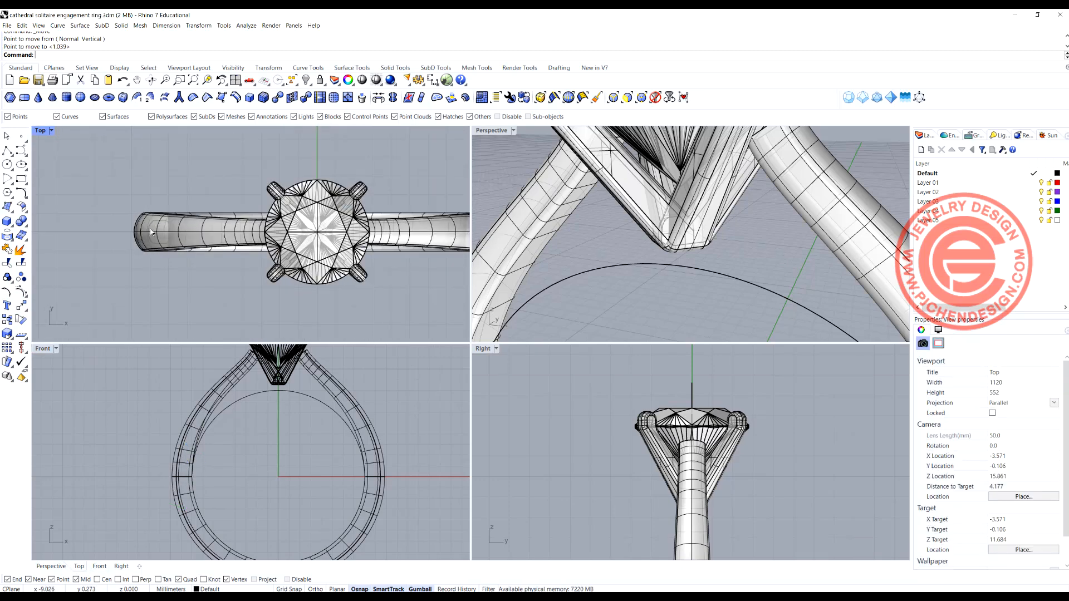
click(101, 25)
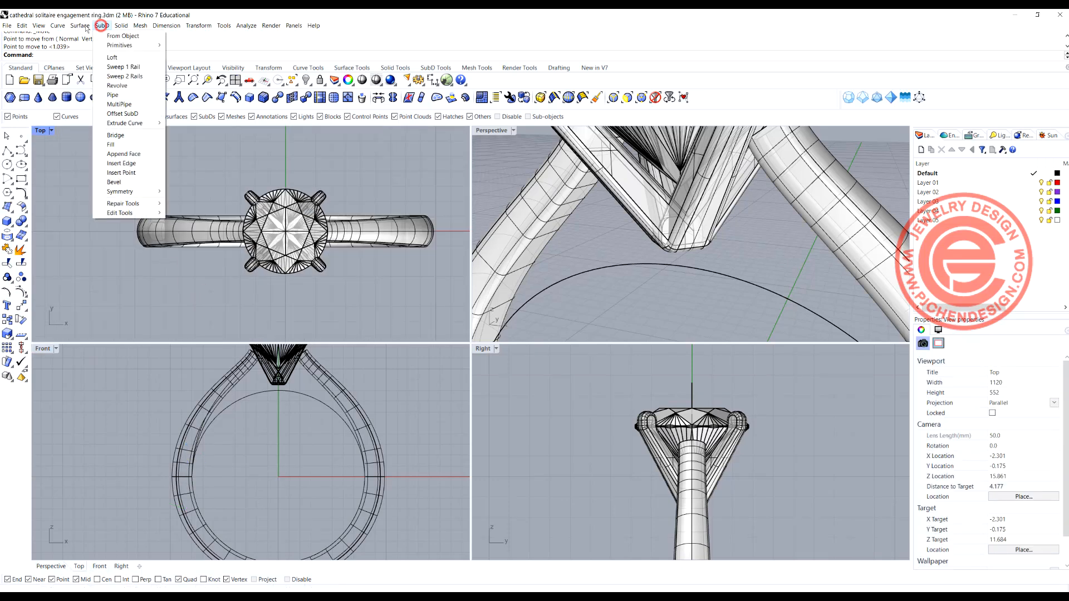
- Sweep the moved end profile along the upper shank arc with default Sweep 1 Rail options
click(124, 66)
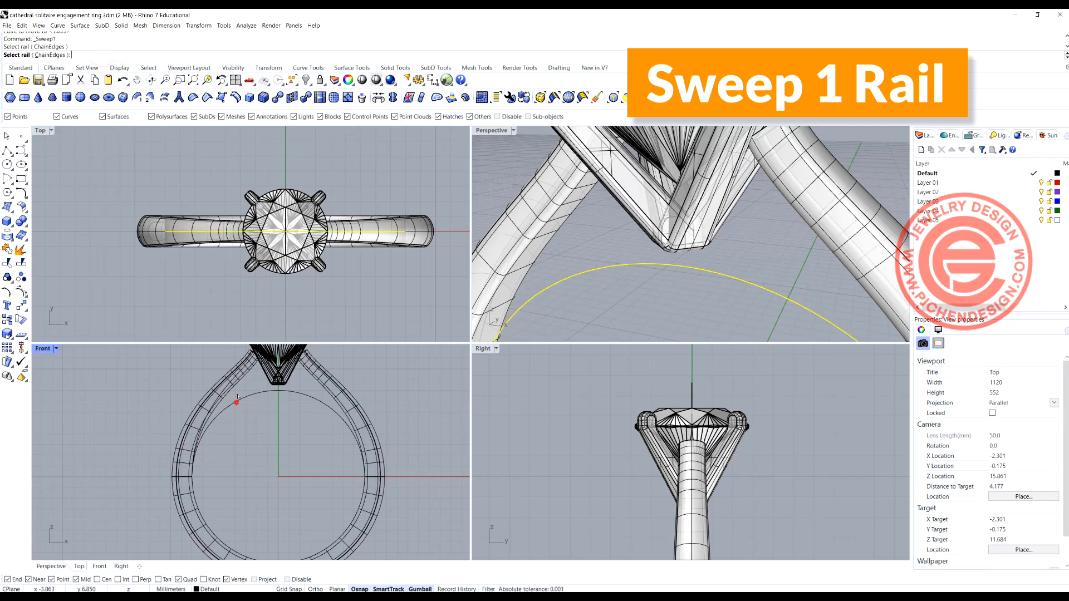
click(155, 235)
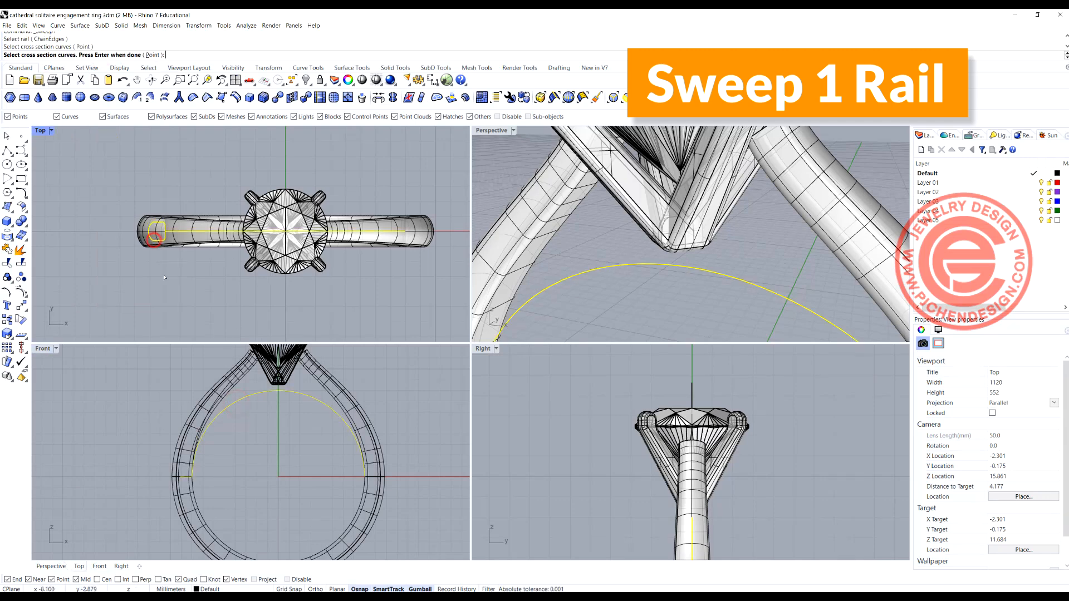
key(enter)
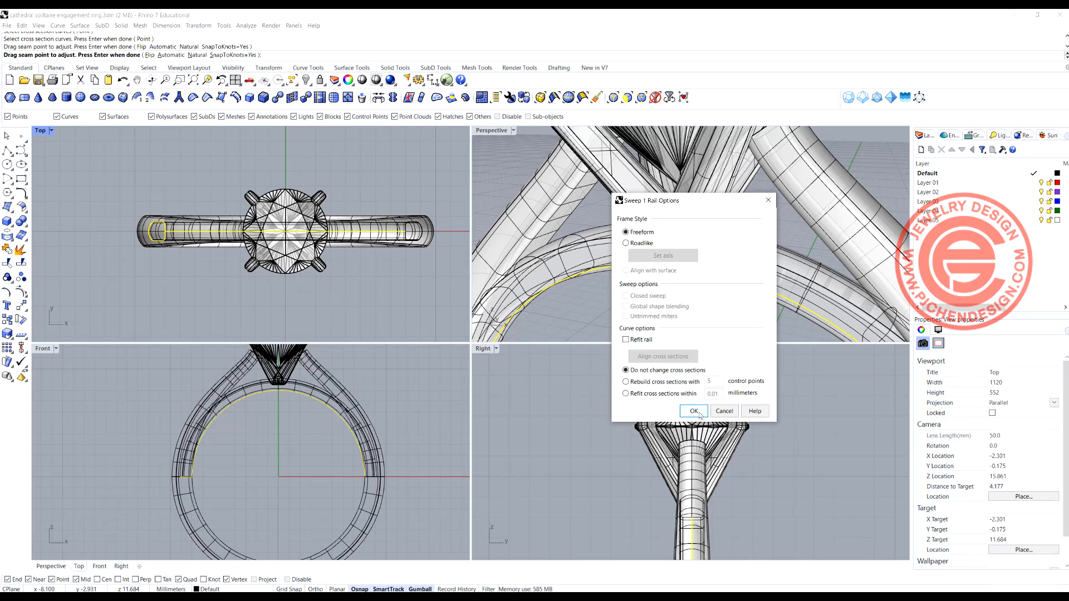
click(693, 410)
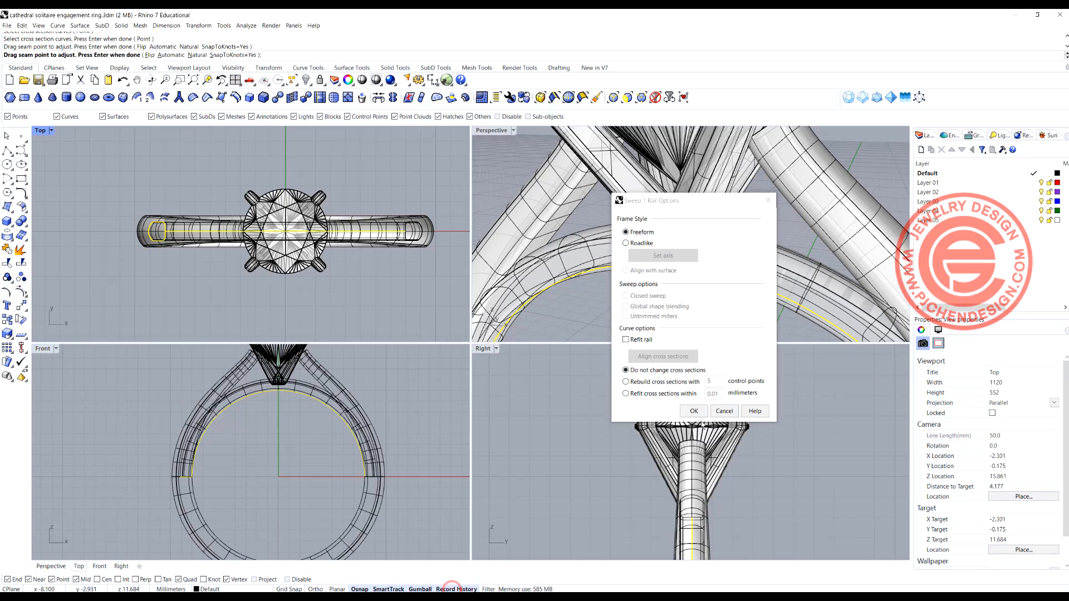
click(692, 411)
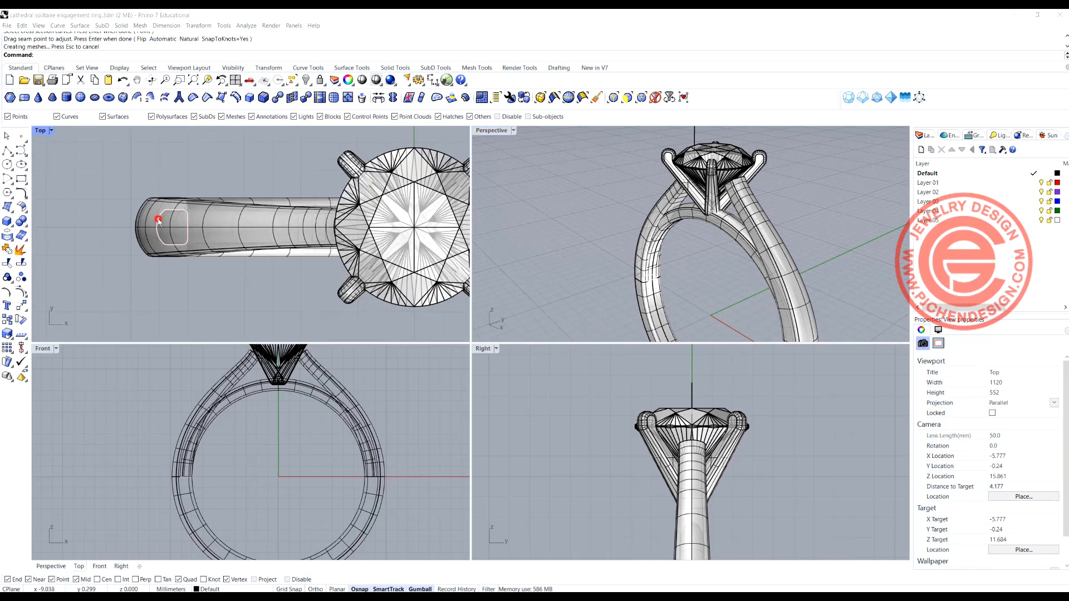
click(167, 235)
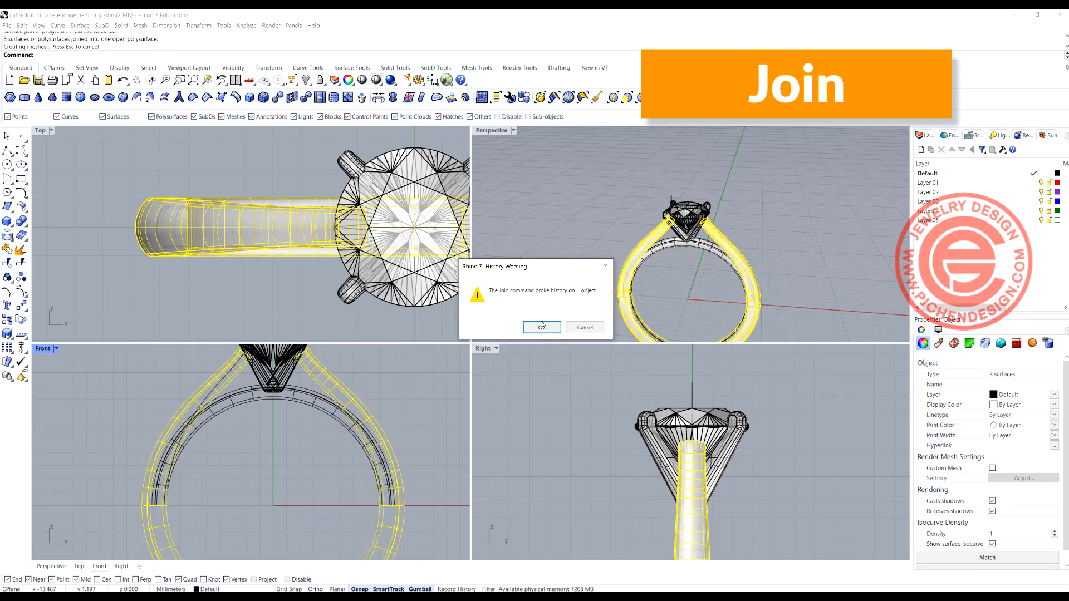
- Join the three shank surfaces, dismissing the broken history warning
click(541, 328)
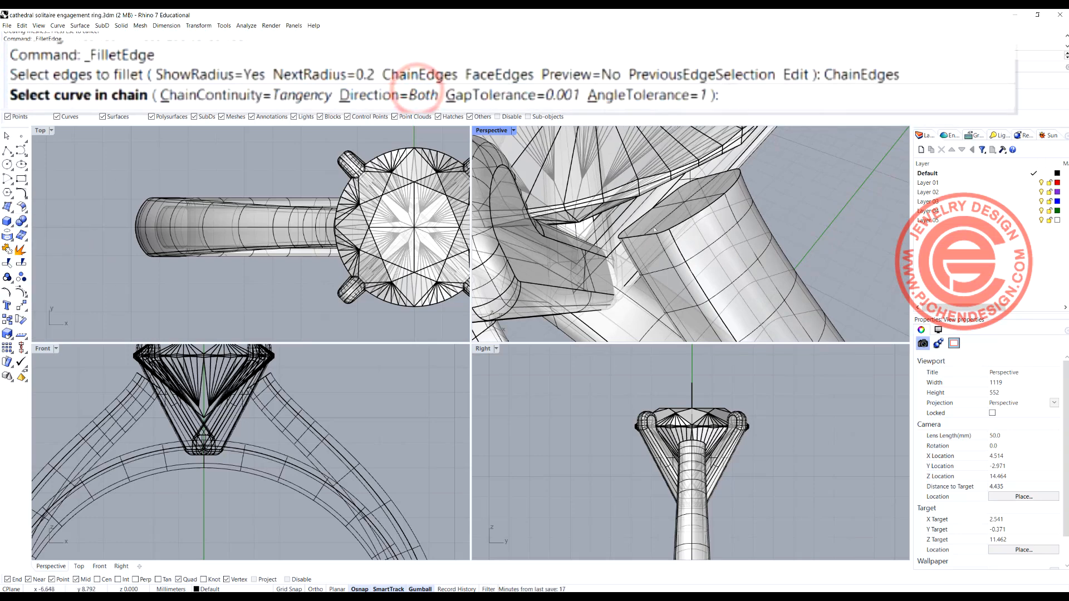
- Fillet the shank edge chain at the head with a 0.1 radius, deleting the stray surface
click(685, 235)
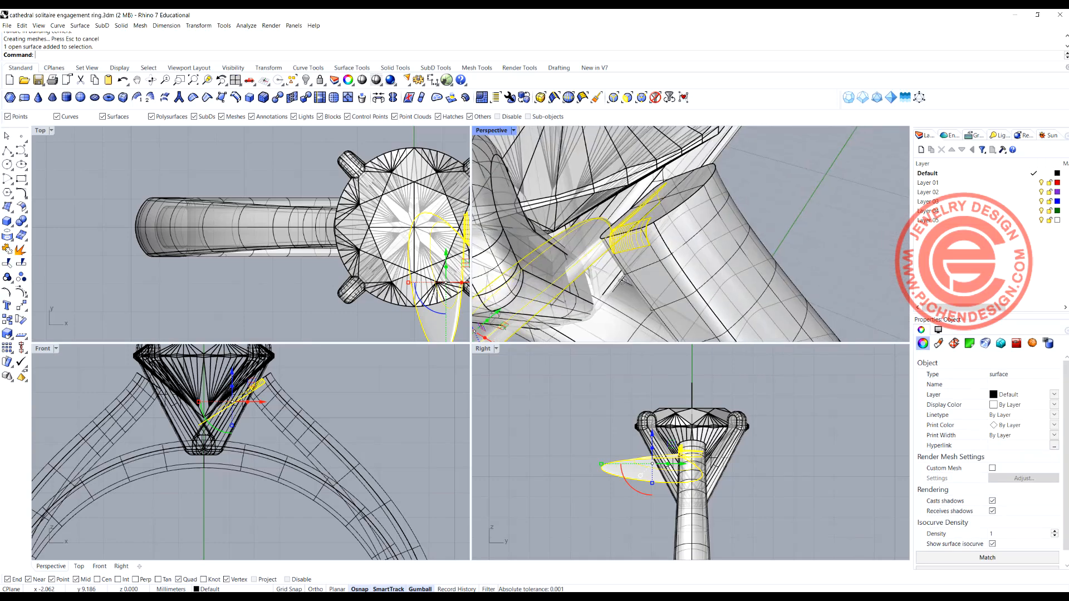
key(Delete)
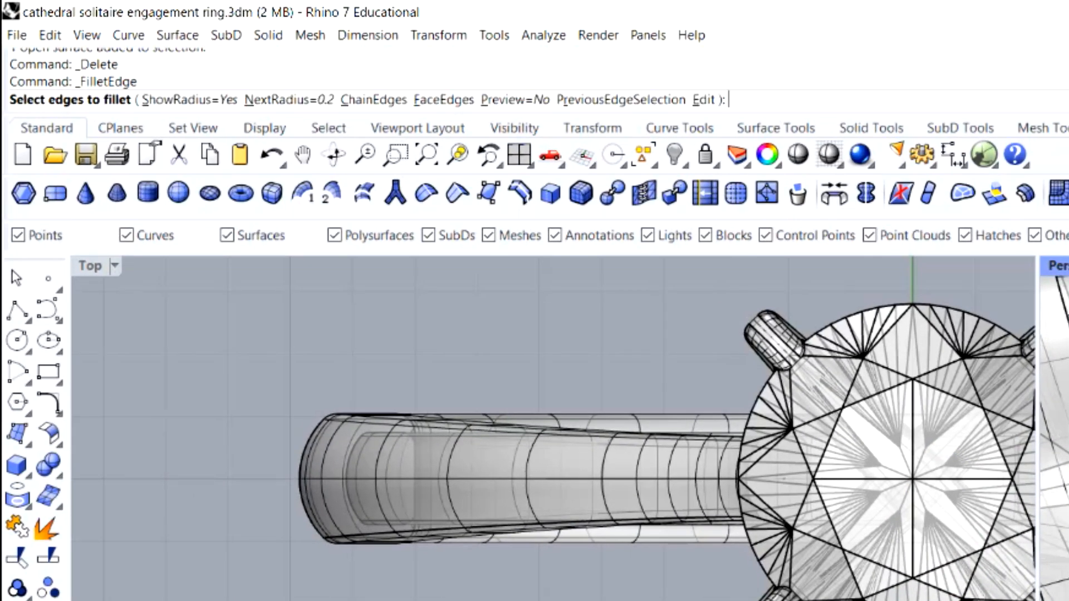
click(276, 100)
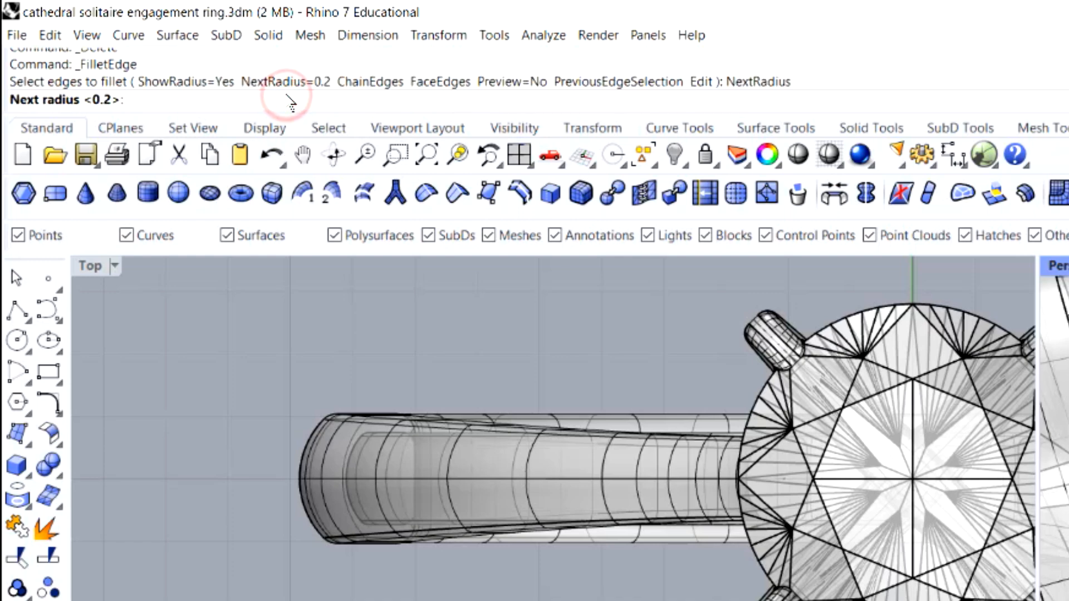
text(0.1)
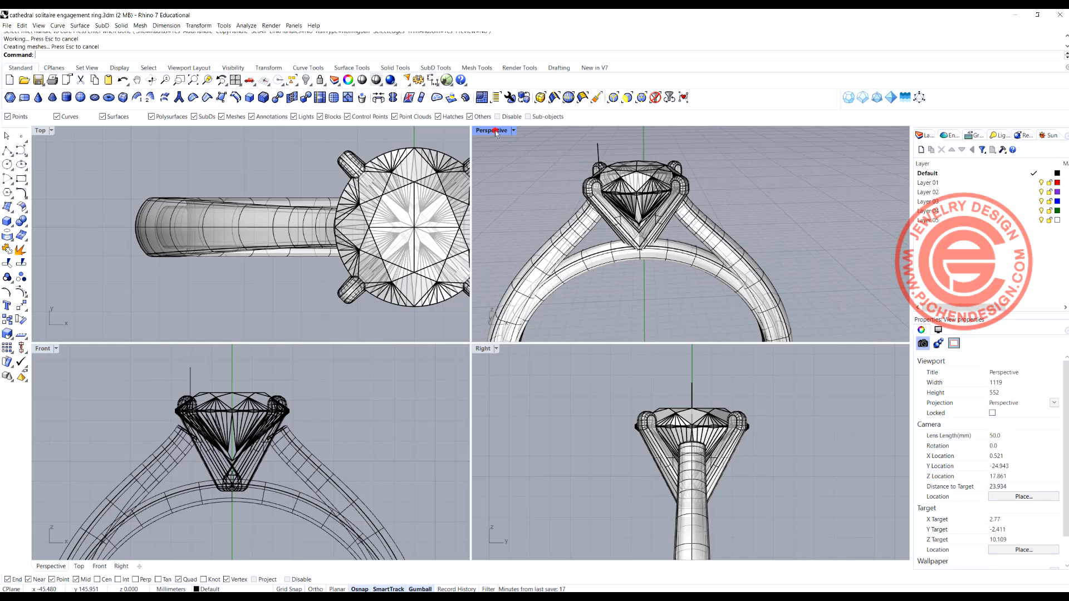
- Maximize the Perspective view and select the prong pieces of the head
double_click(491, 131)
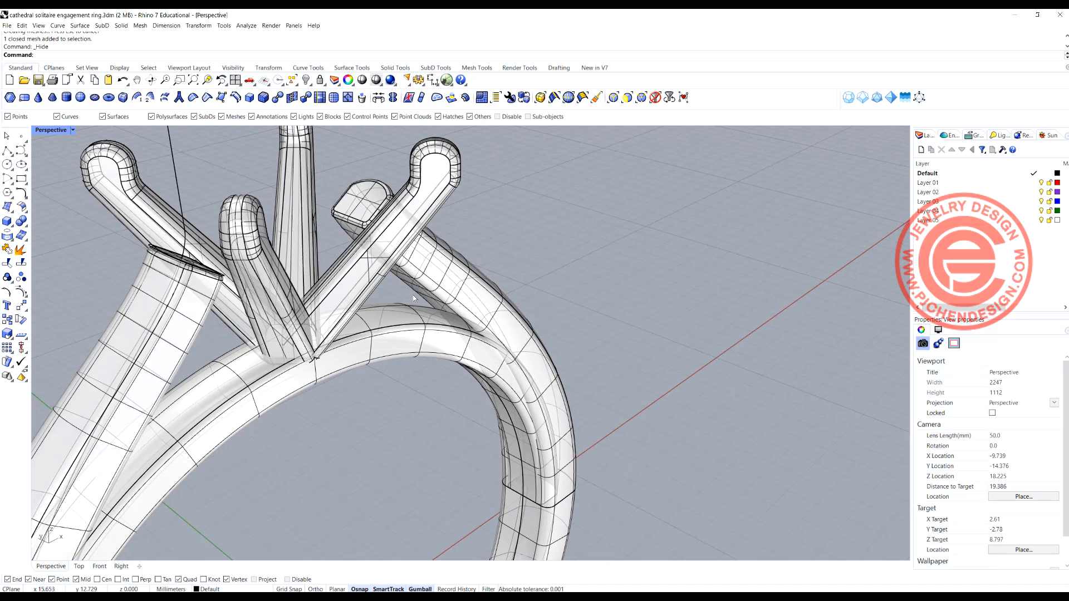
click(415, 317)
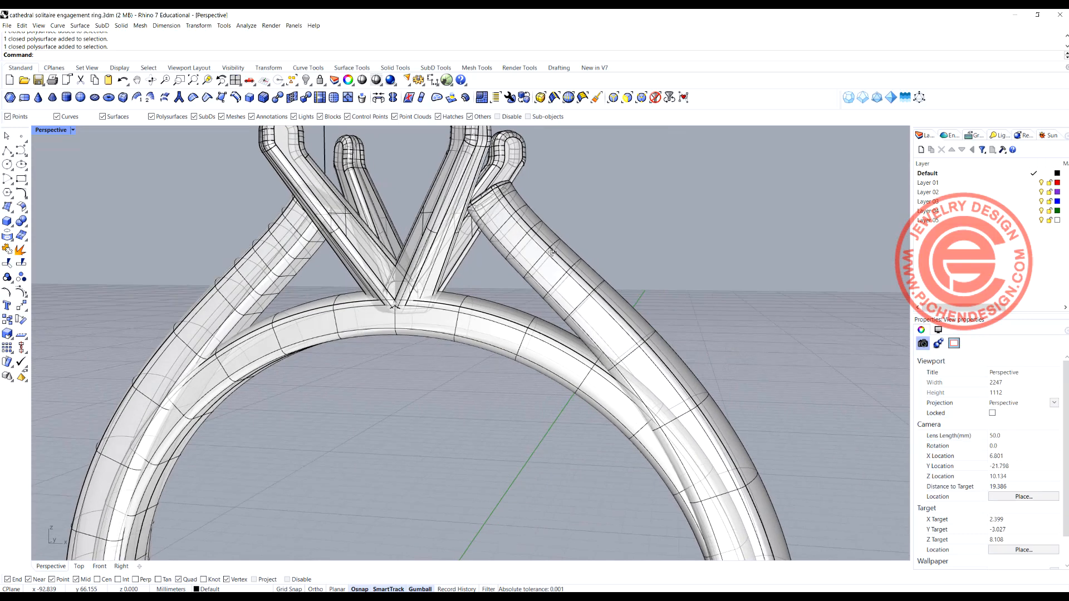
click(388, 238)
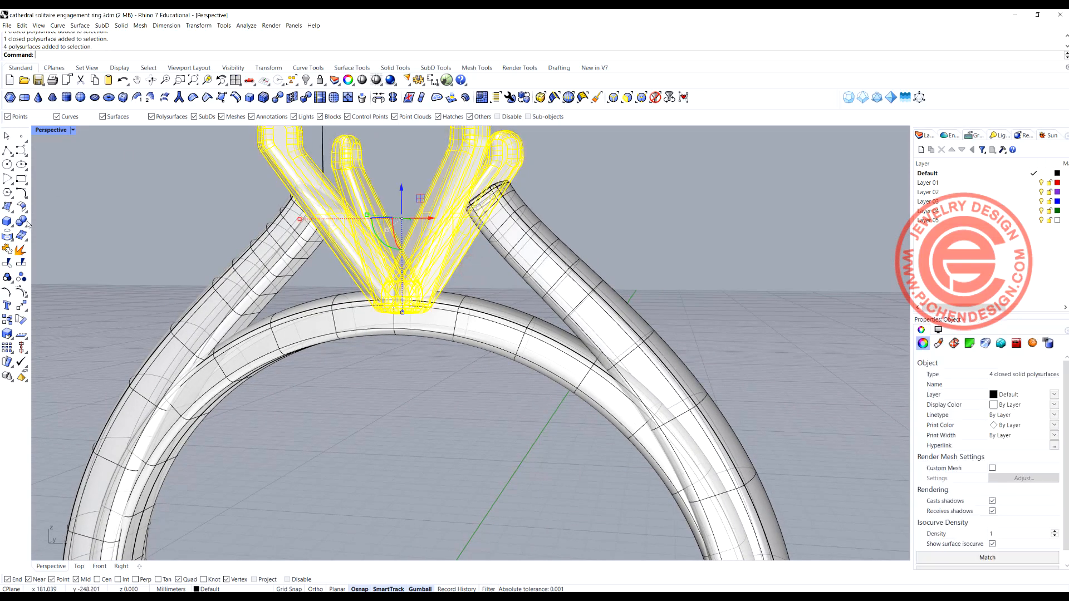
click(8, 221)
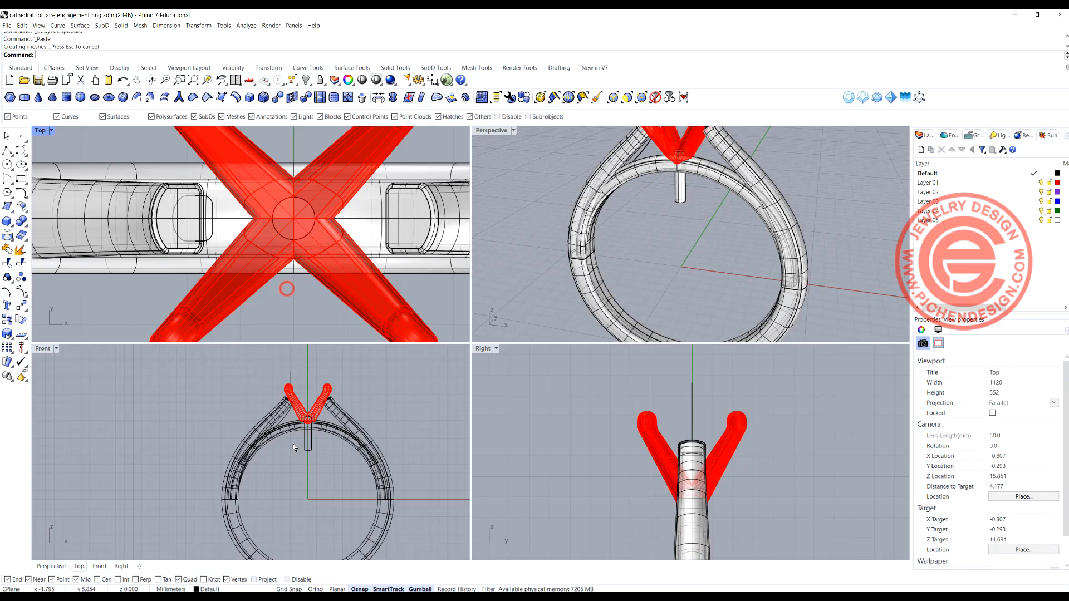
- Boolean-union the post with the red head into one solid
click(314, 434)
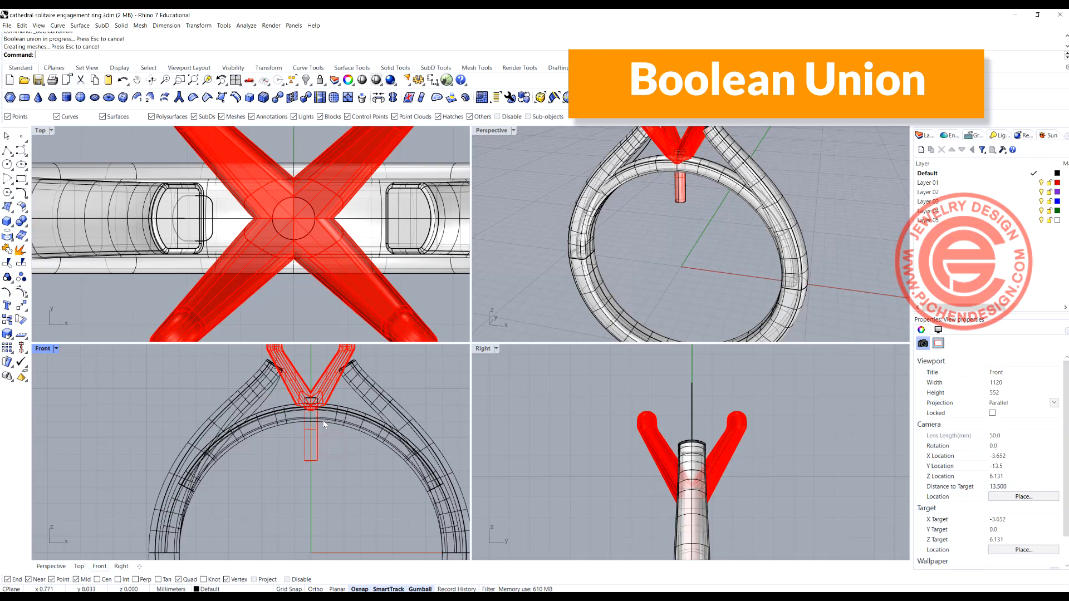
click(302, 393)
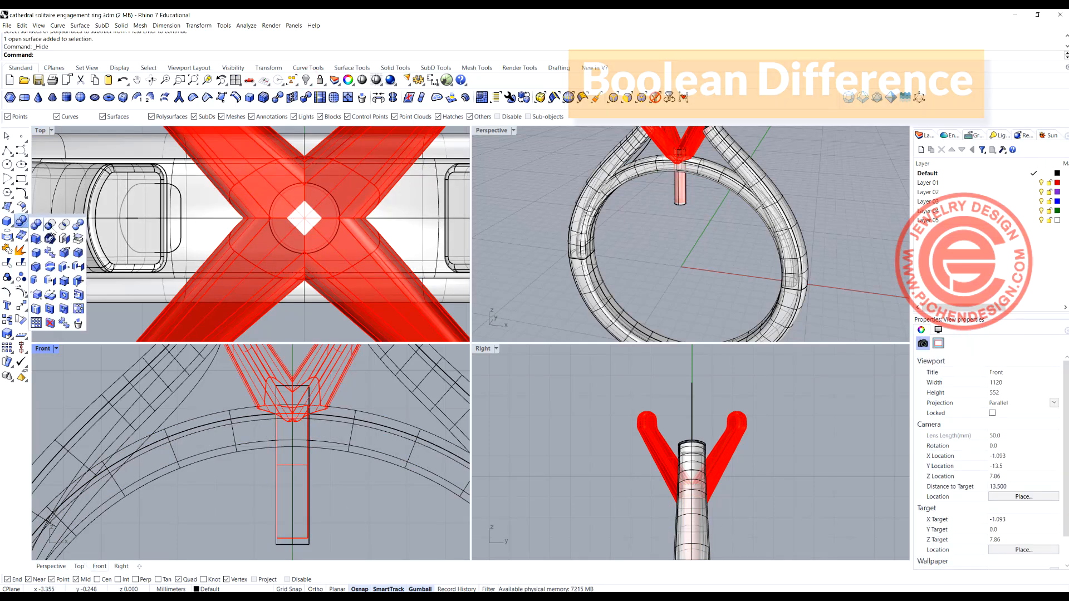
- Subtract the post from the shank to cut the hole, then maximize Perspective and zoom out
click(356, 410)
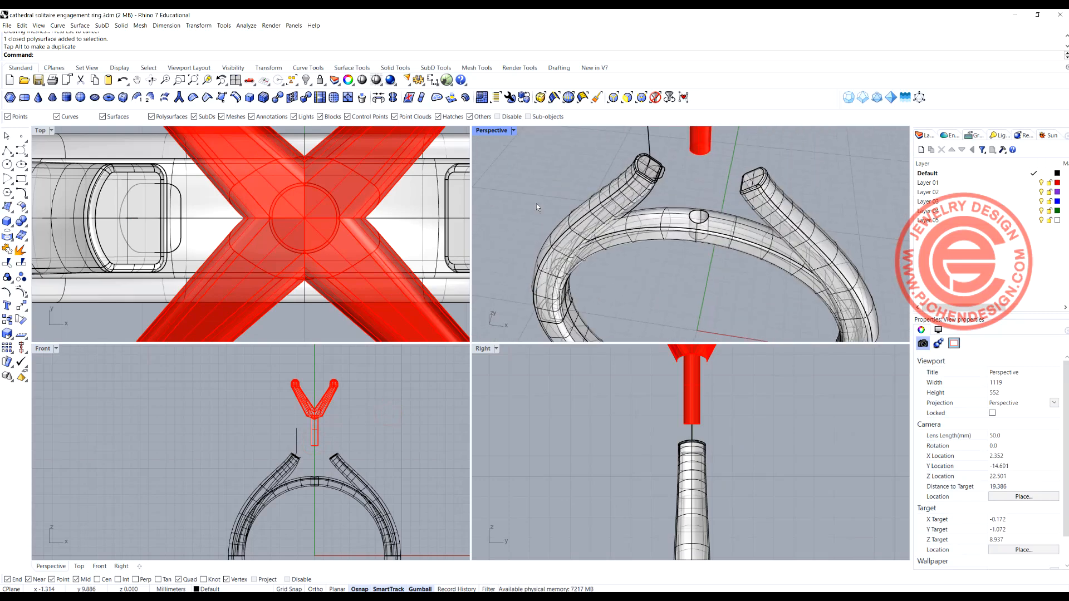
double_click(491, 130)
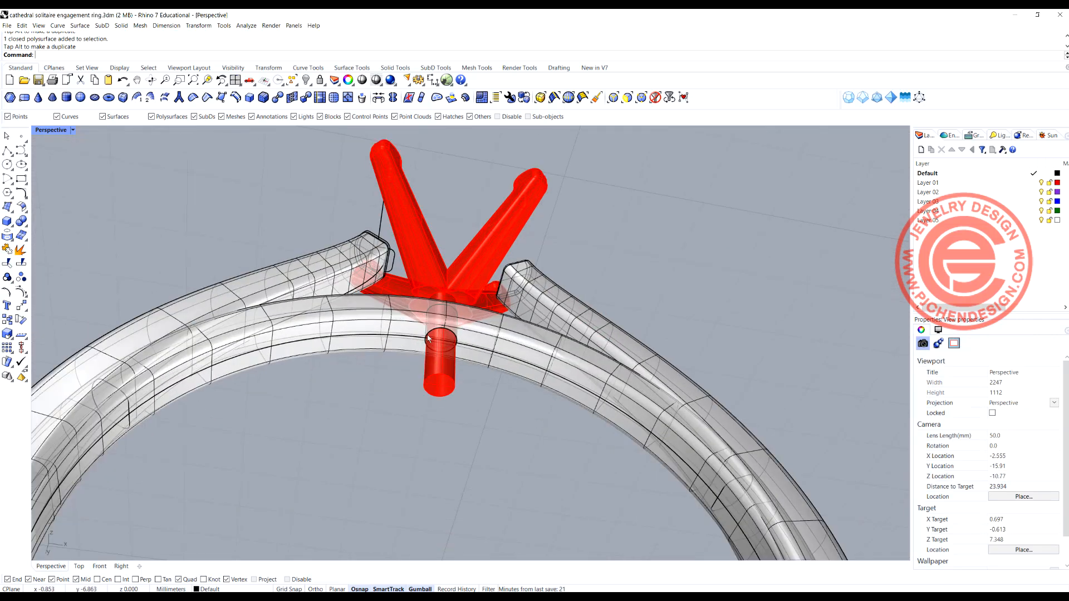
scroll(down, 3)
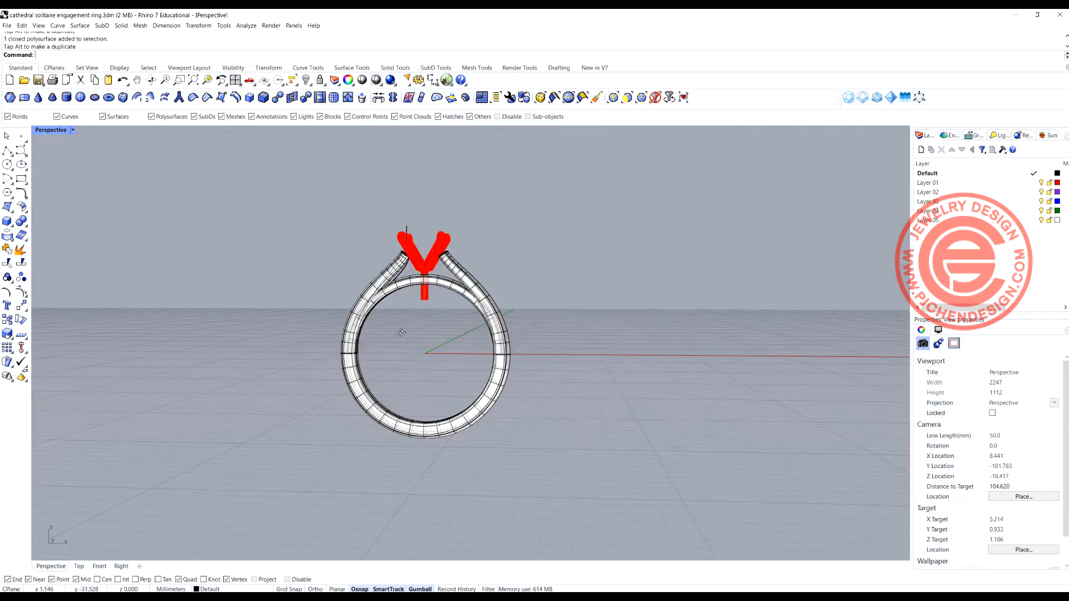